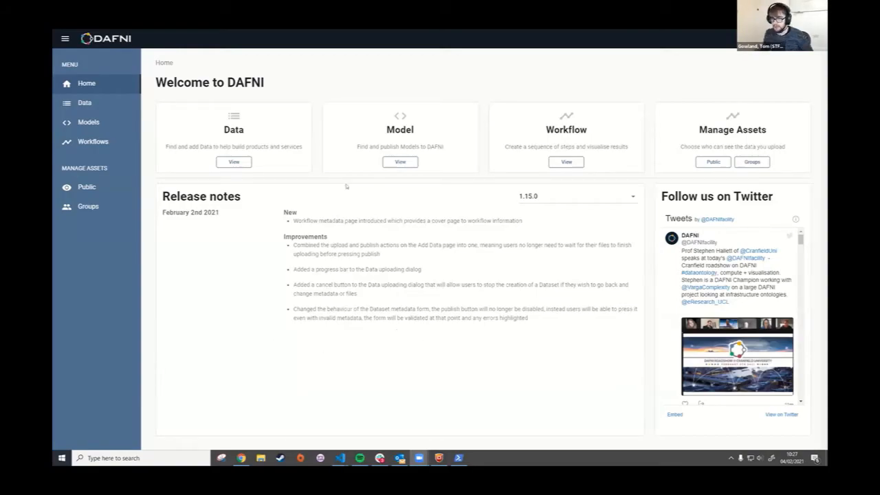
pyautogui.moveTo(216, 154)
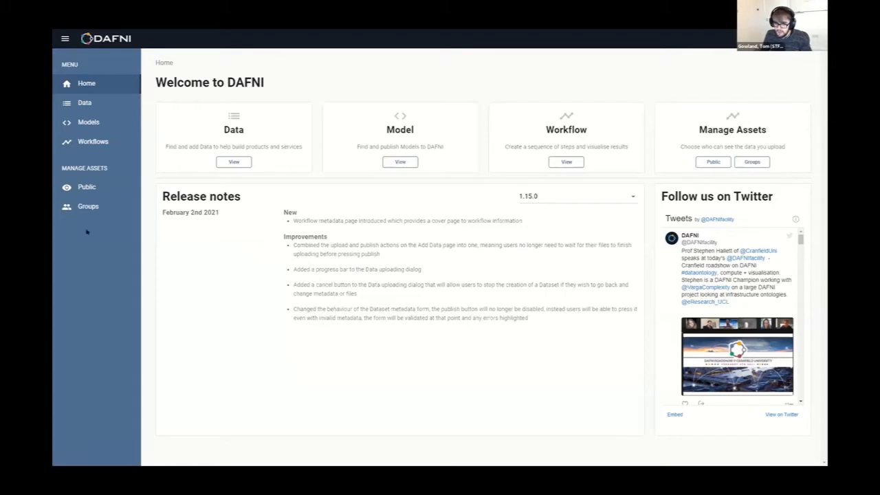
pyautogui.moveTo(88, 206)
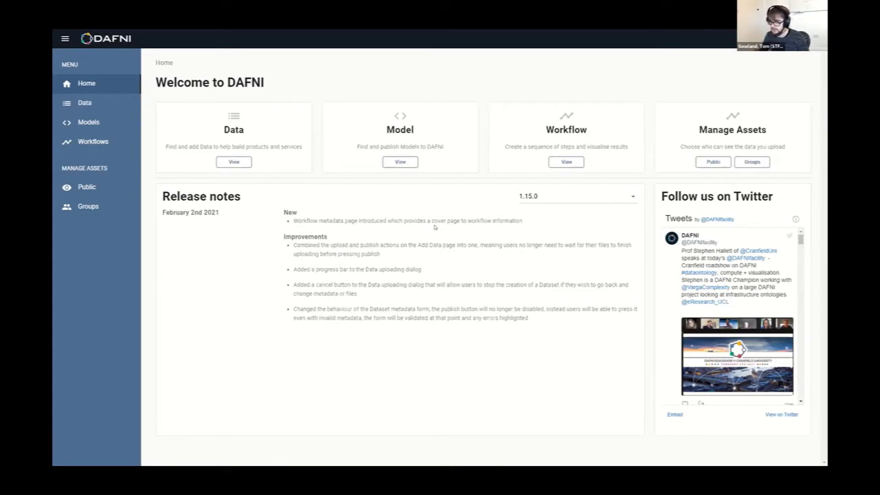
# Step: Open the DAFNI Models catalogue from the left sidebar
pyautogui.click(88, 121)
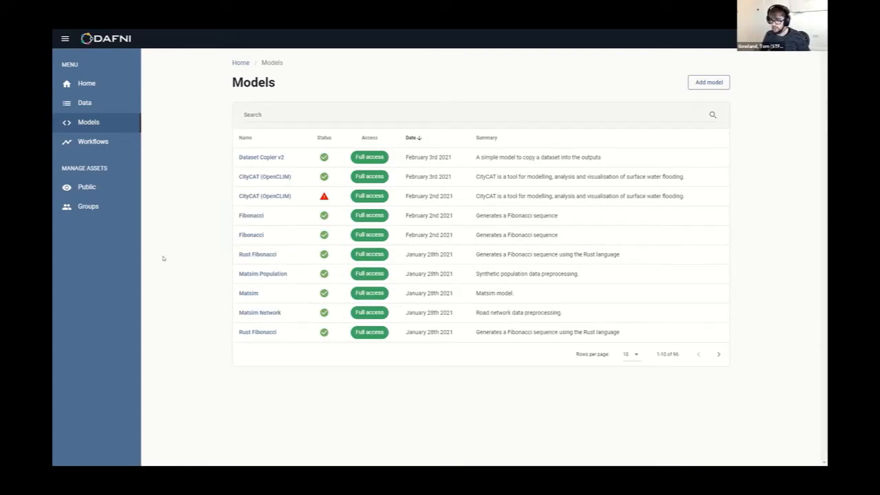
pyautogui.moveTo(118, 377)
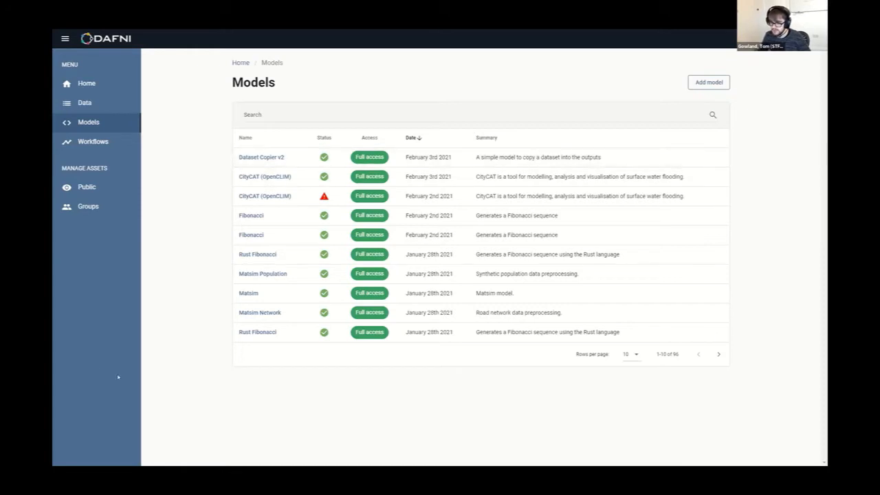
pyautogui.moveTo(108, 362)
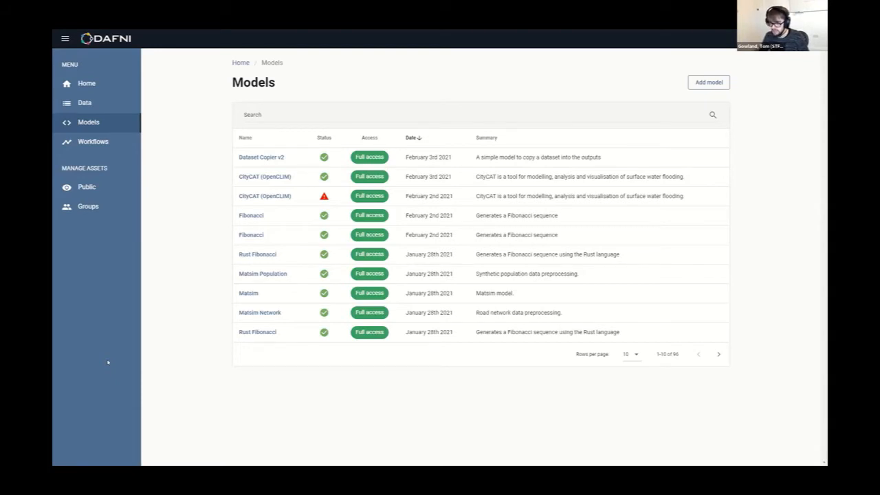
pyautogui.moveTo(436, 404)
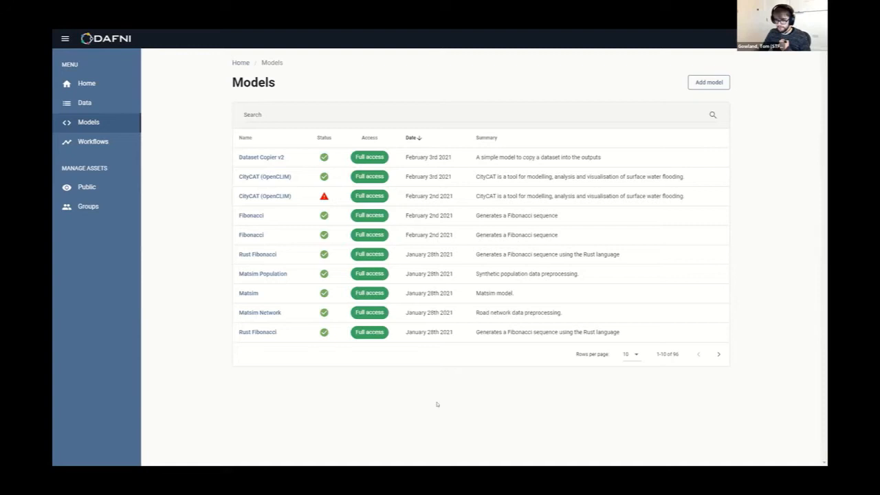
# Step: Open the Add Model page with its readiness checklist and empty upload area
pyautogui.click(708, 82)
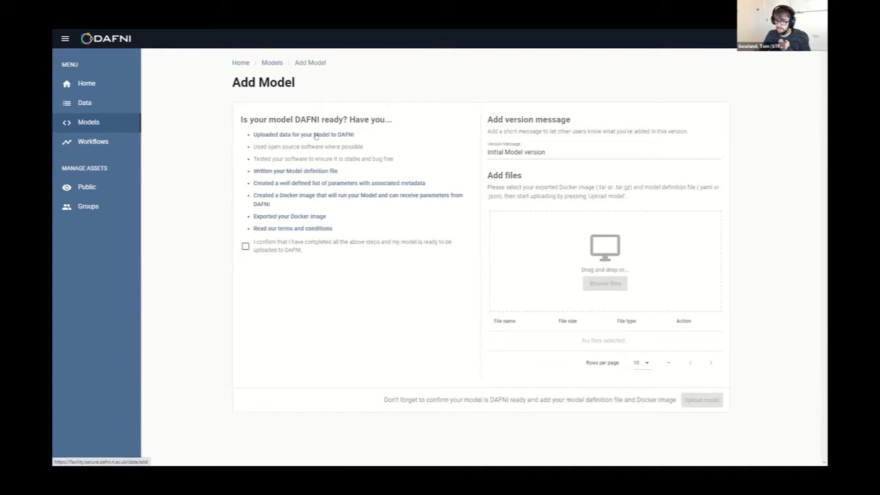
pyautogui.moveTo(158, 174)
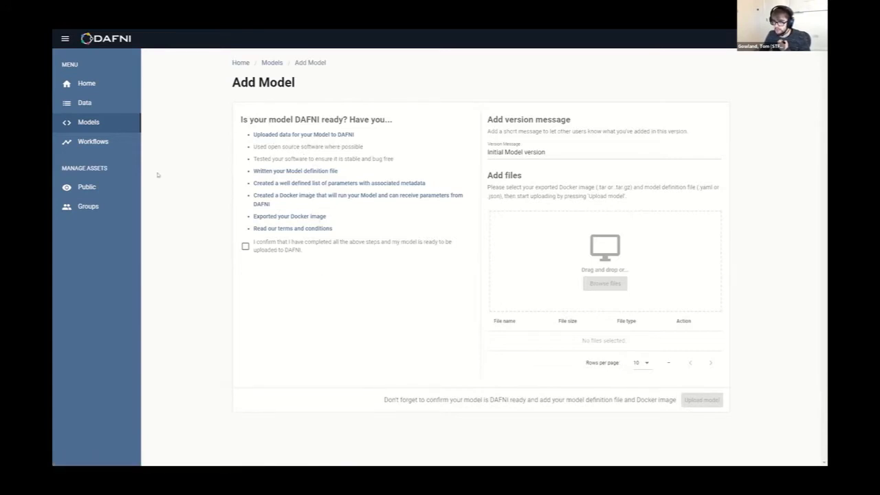
pyautogui.moveTo(313, 213)
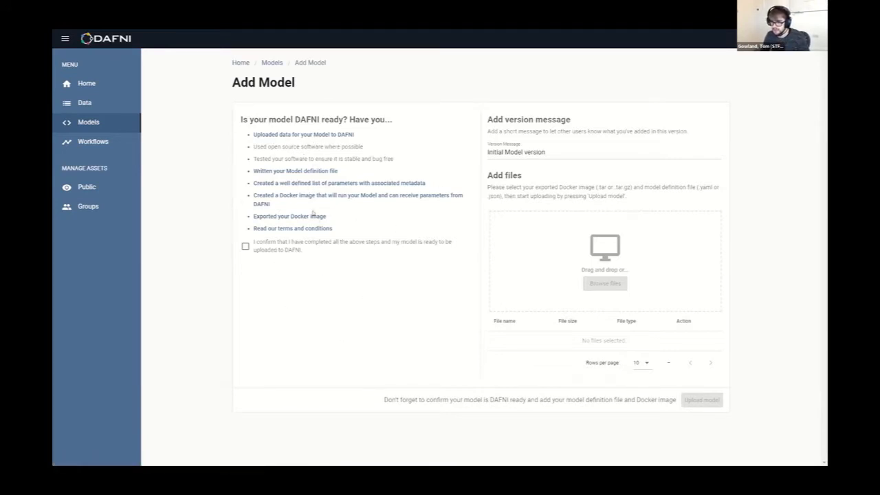
pyautogui.moveTo(333, 252)
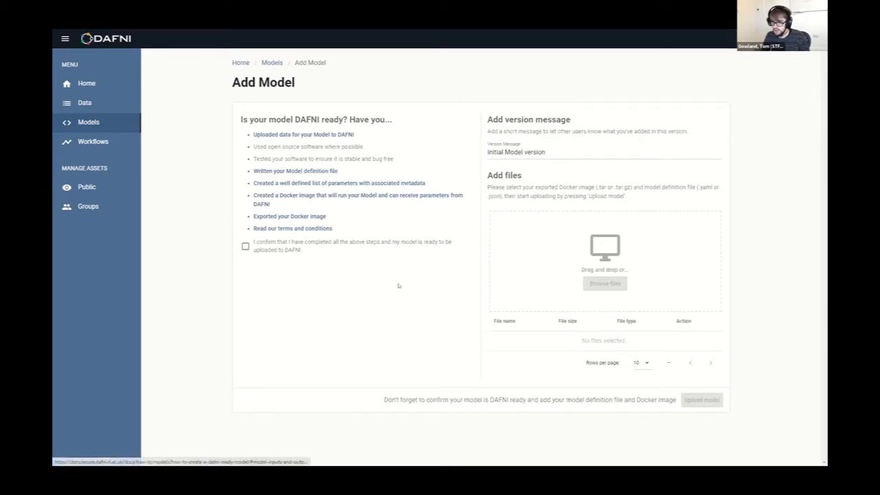
# Step: Read 'How to Write a Model Definition File', highlighting the metadata type field
pyautogui.click(295, 171)
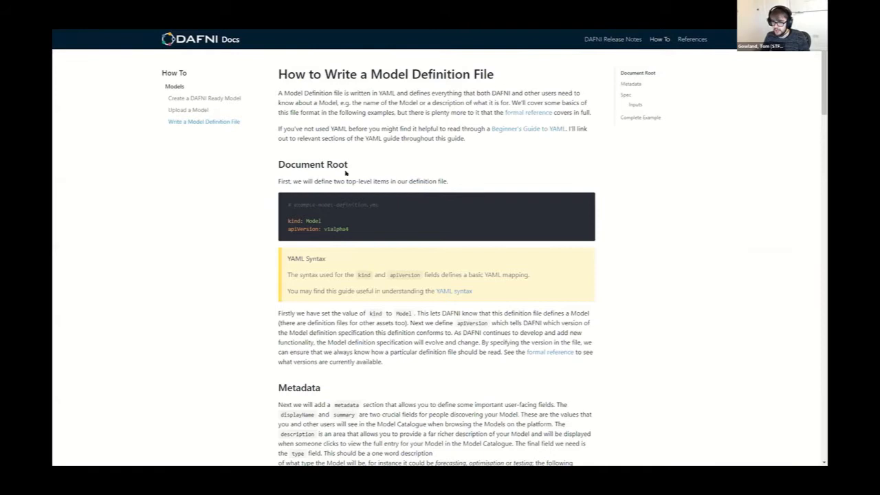
pyautogui.scroll(-3)
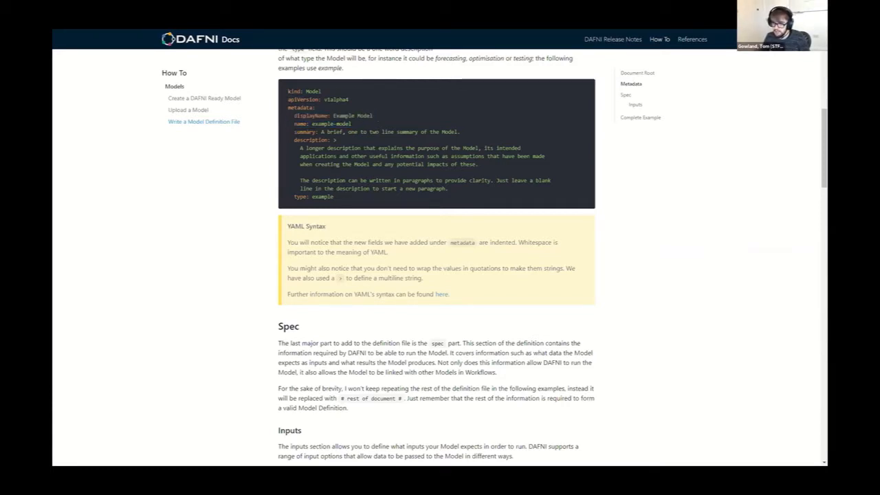
pyautogui.moveTo(323, 189); pyautogui.dragTo(333, 196)
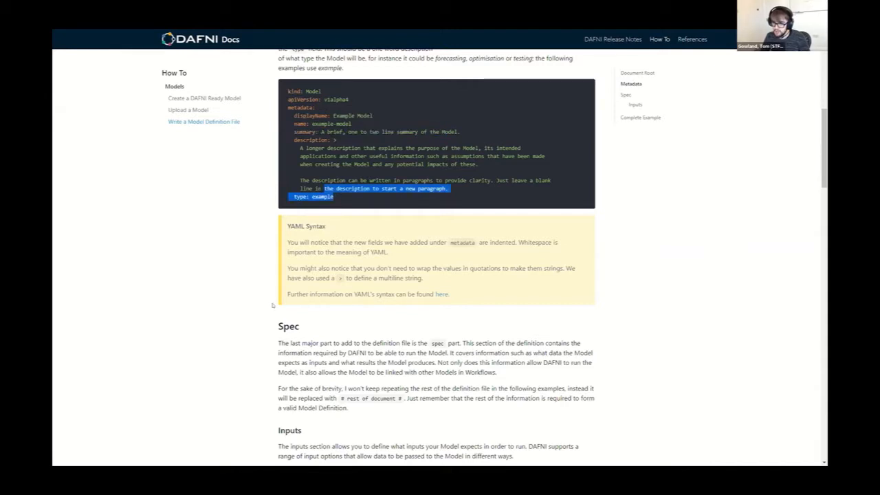
pyautogui.scroll(-3)
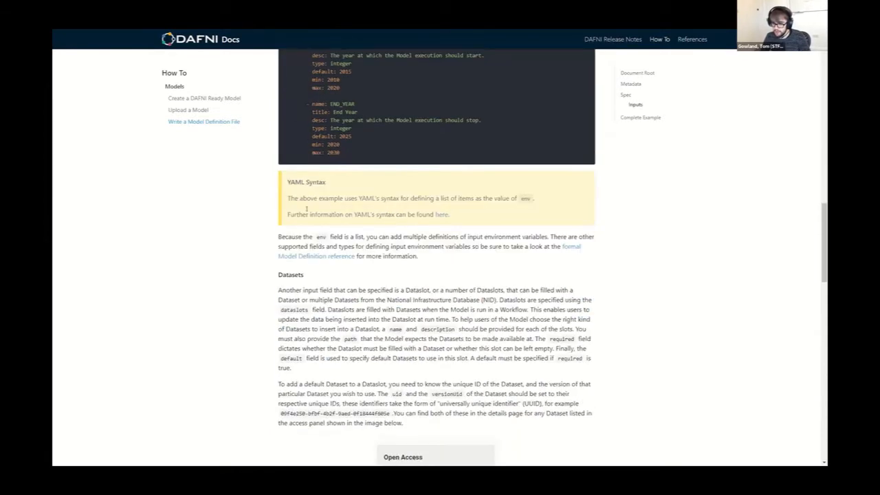
pyautogui.scroll(3)
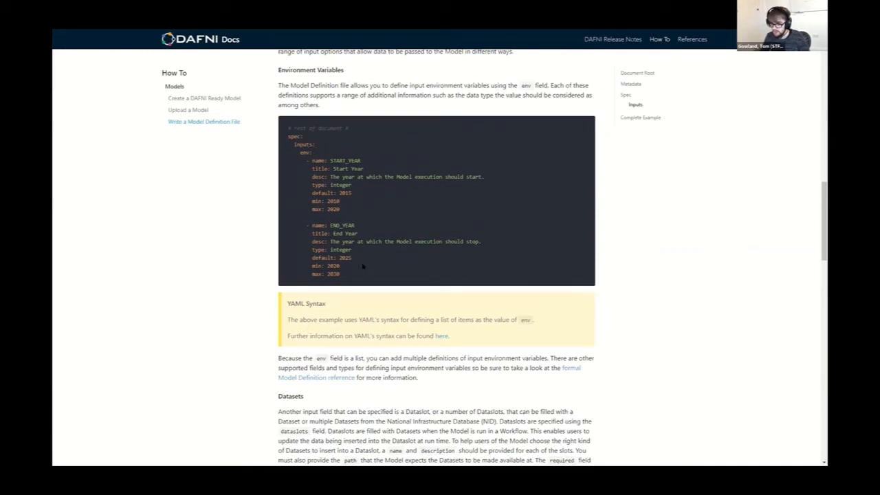
pyautogui.moveTo(184, 150)
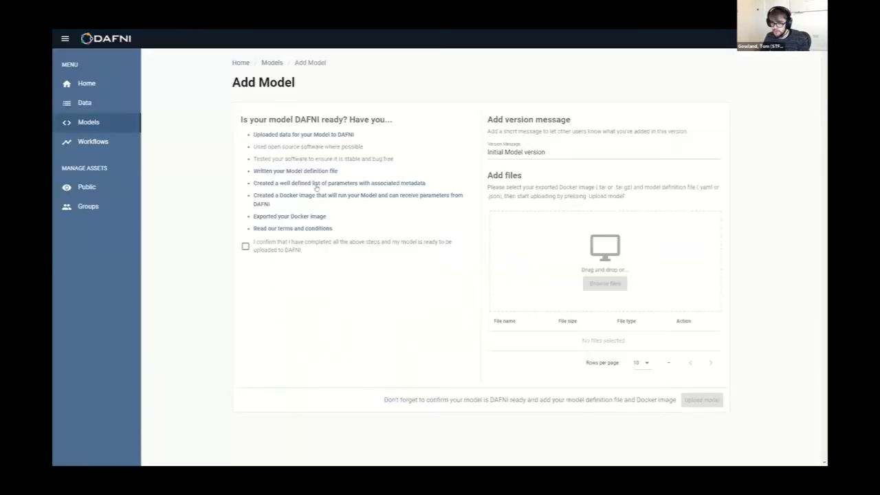
pyautogui.moveTo(334, 284)
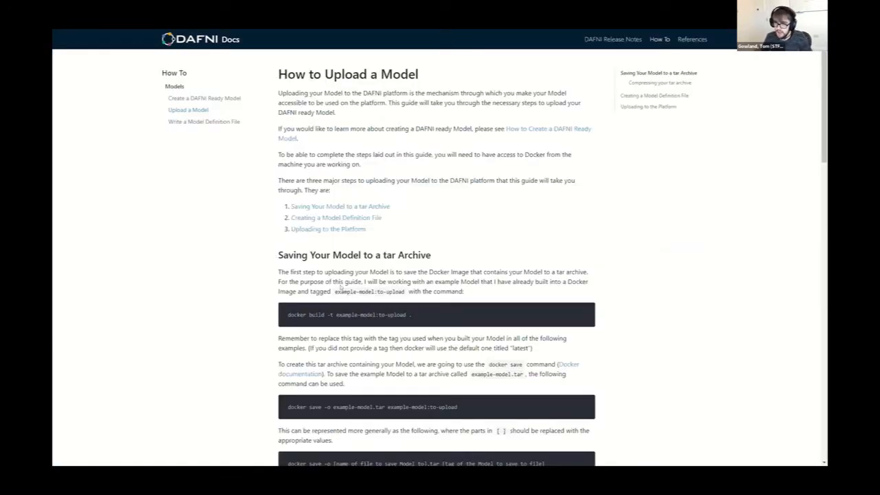
# Step: Scroll through 'How to Upload a Model' down to 'Uploading to the Platform'
pyautogui.scroll(-3)
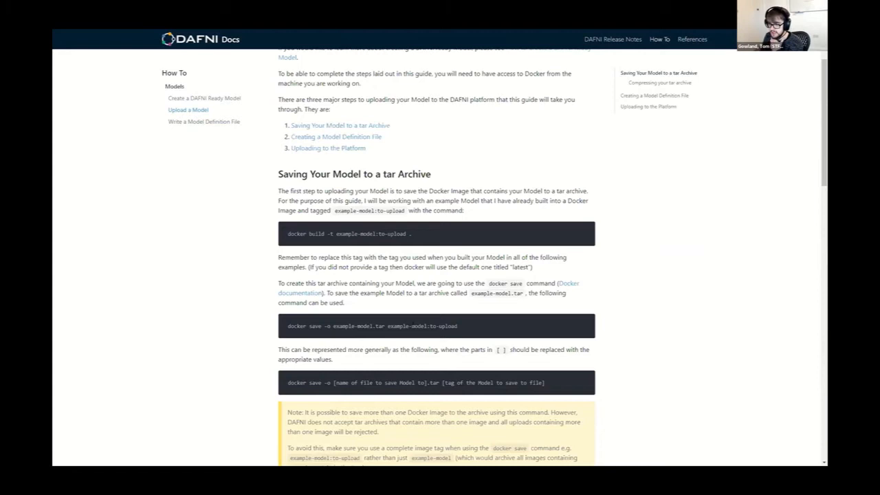
pyautogui.moveTo(314, 252)
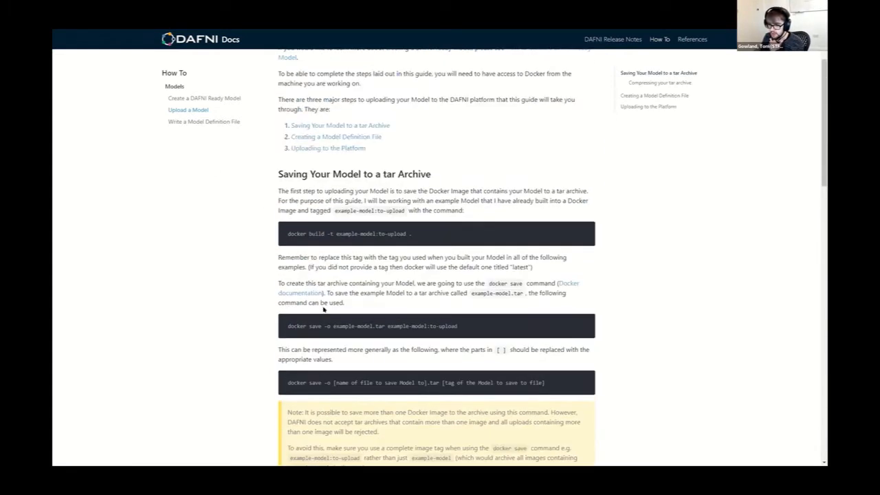
pyautogui.moveTo(316, 306)
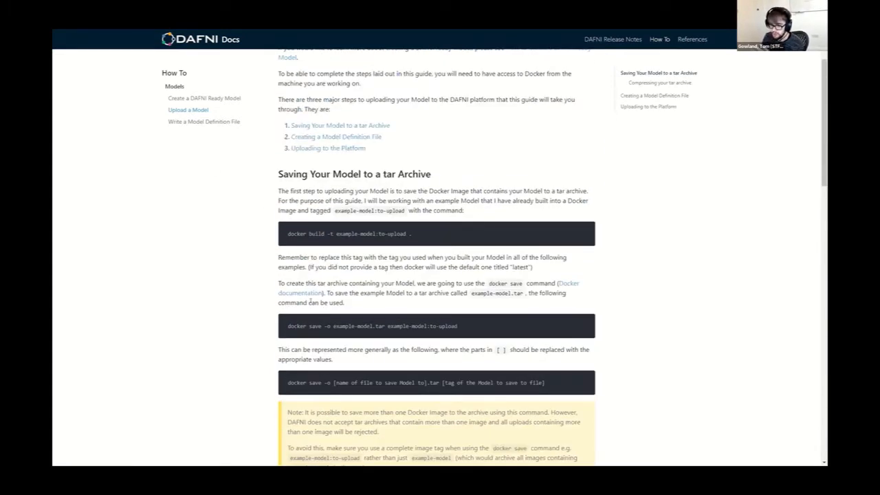
pyautogui.scroll(-3)
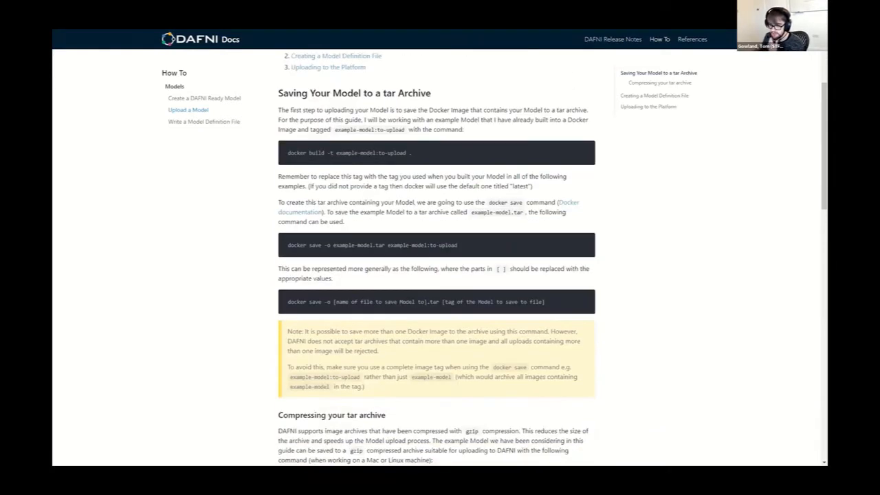
pyautogui.scroll(-3)
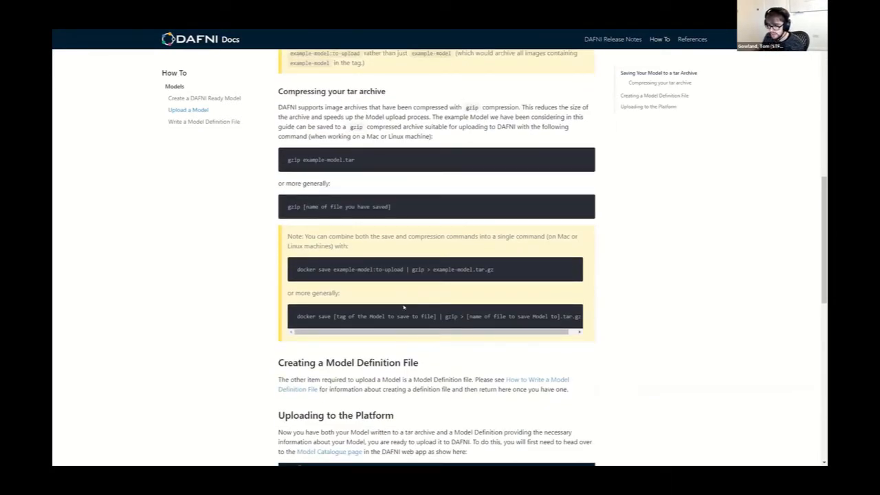
pyautogui.scroll(-3)
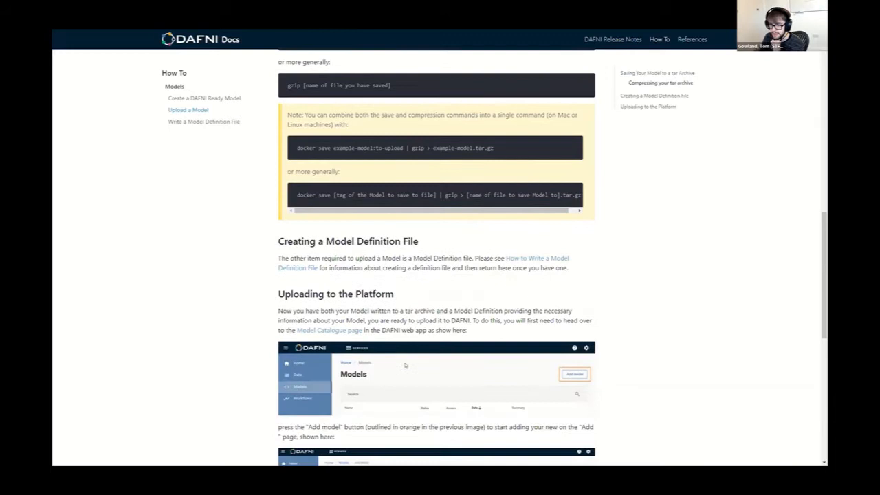
pyautogui.scroll(-3)
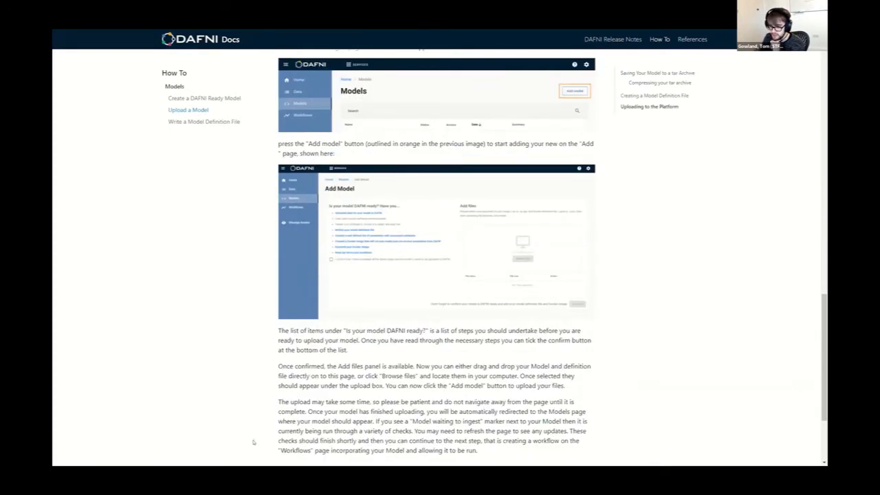
pyautogui.moveTo(224, 342)
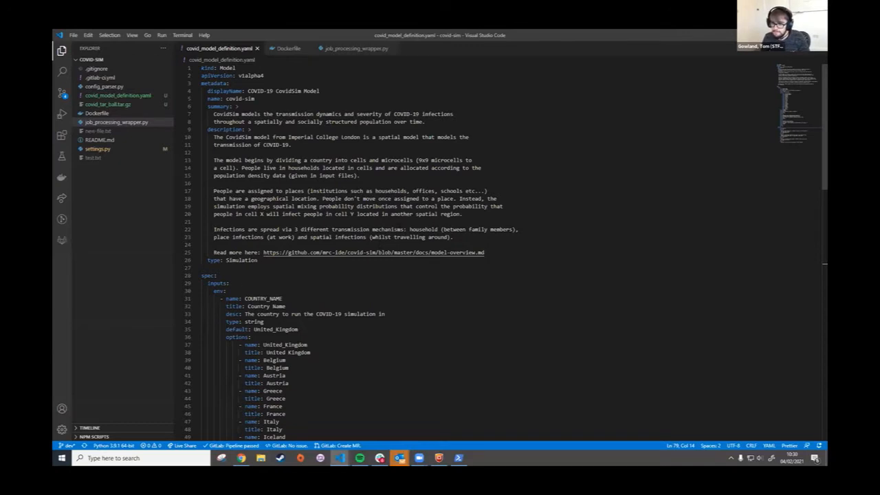
# Step: Review covid_model_definition.yaml inputs, highlighting R Number's default, min and max values
pyautogui.scroll(-3)
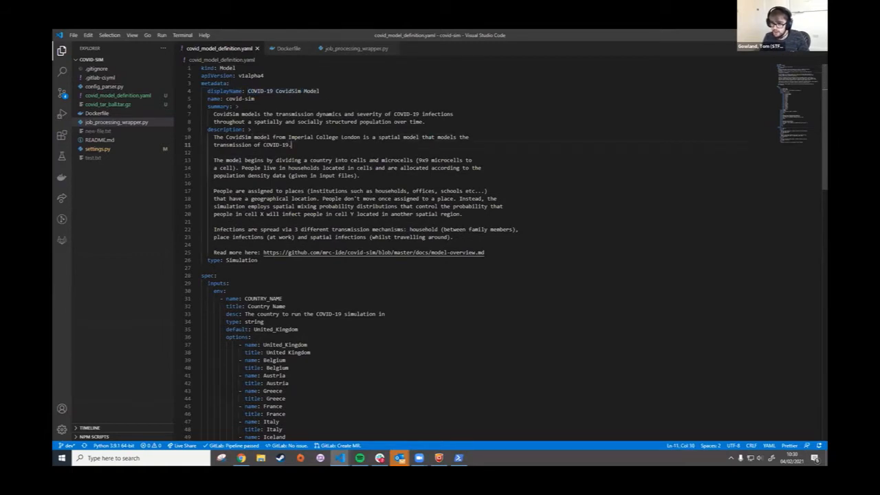
pyautogui.moveTo(316, 252)
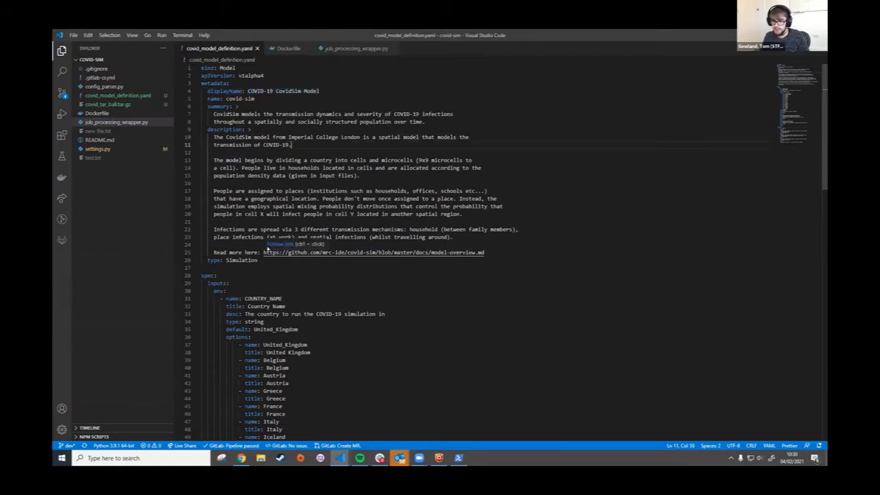
pyautogui.scroll(-3)
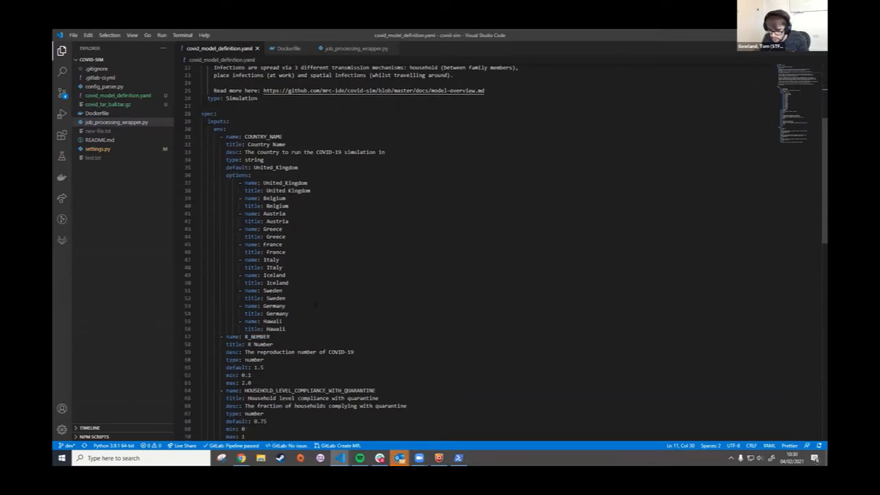
pyautogui.scroll(-3)
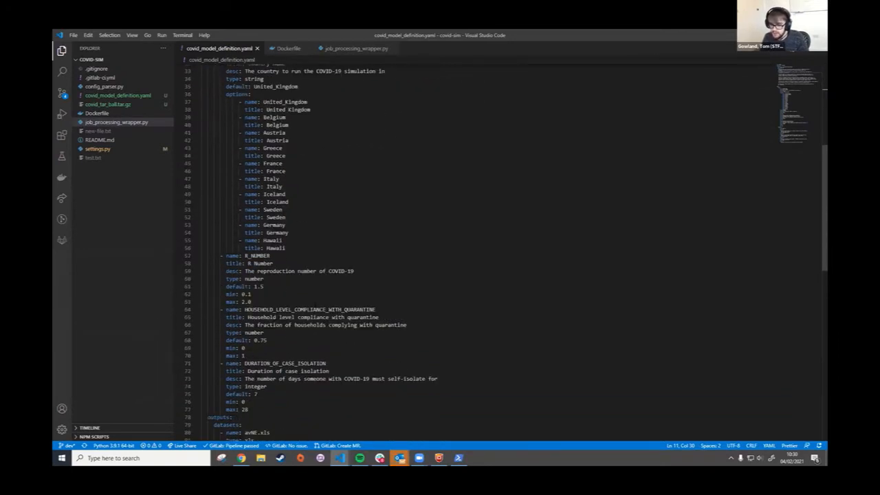
pyautogui.moveTo(245, 286); pyautogui.dragTo(252, 301)
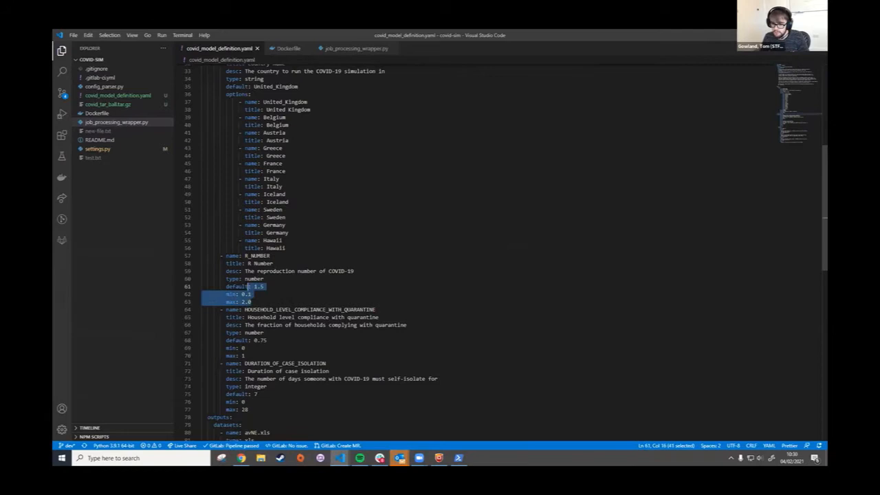
pyautogui.scroll(3)
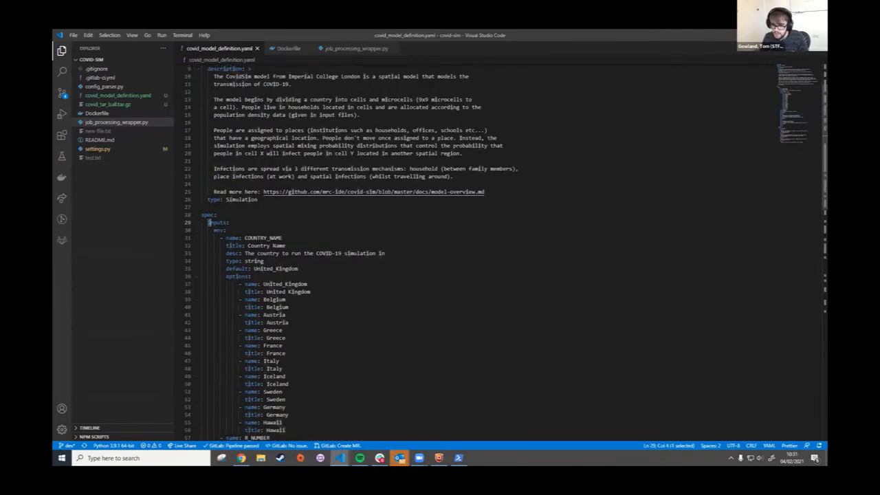
pyautogui.scroll(-3)
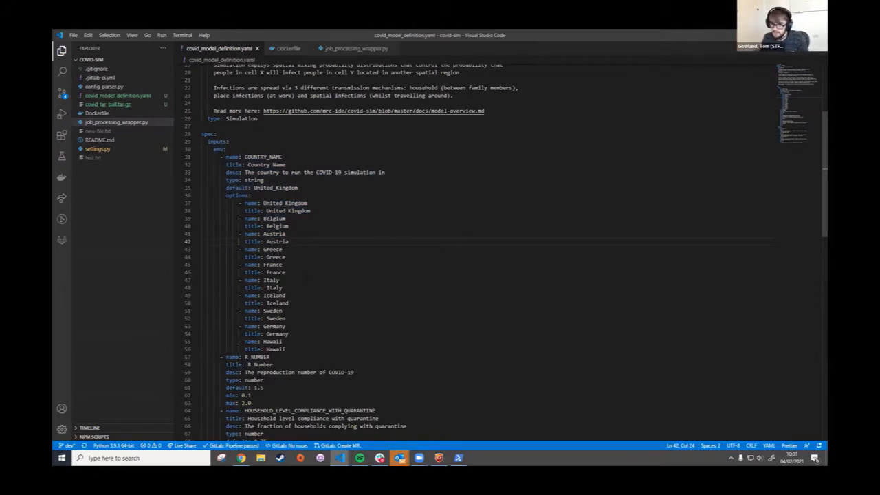
# Step: Compare job_processing_wrapper.py with the yaml, then review its outputs section
pyautogui.click(354, 48)
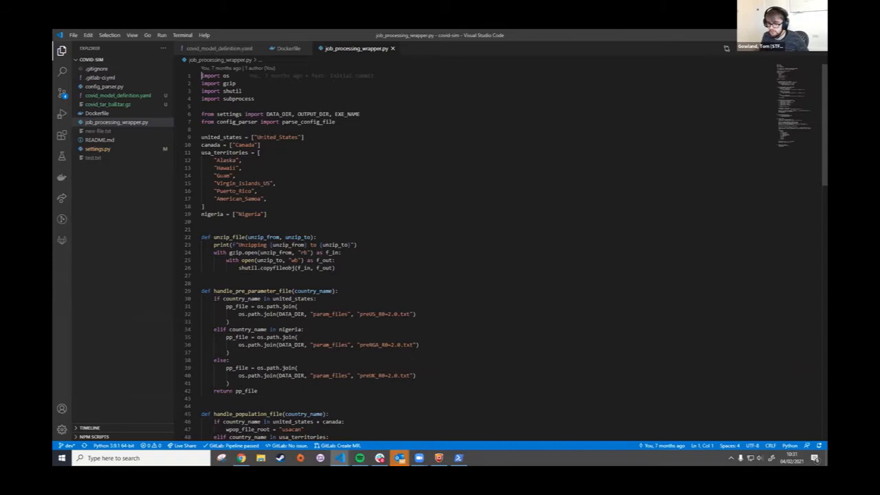
pyautogui.click(219, 48)
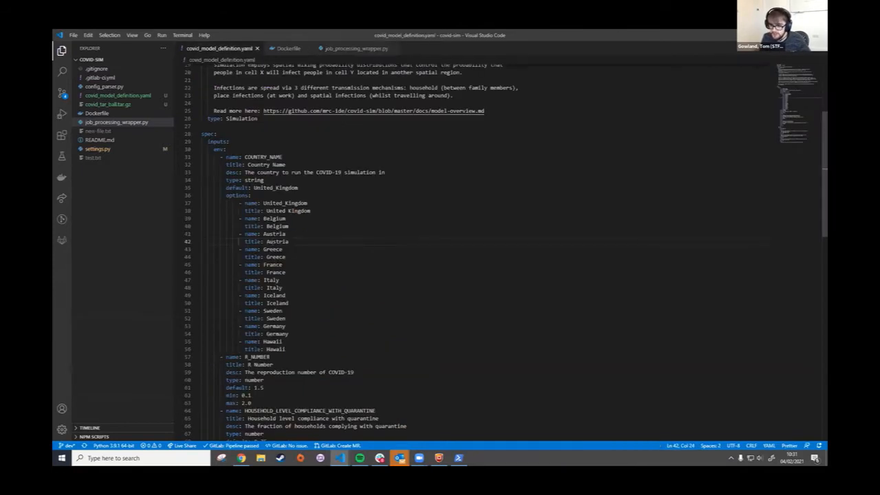
pyautogui.scroll(-3)
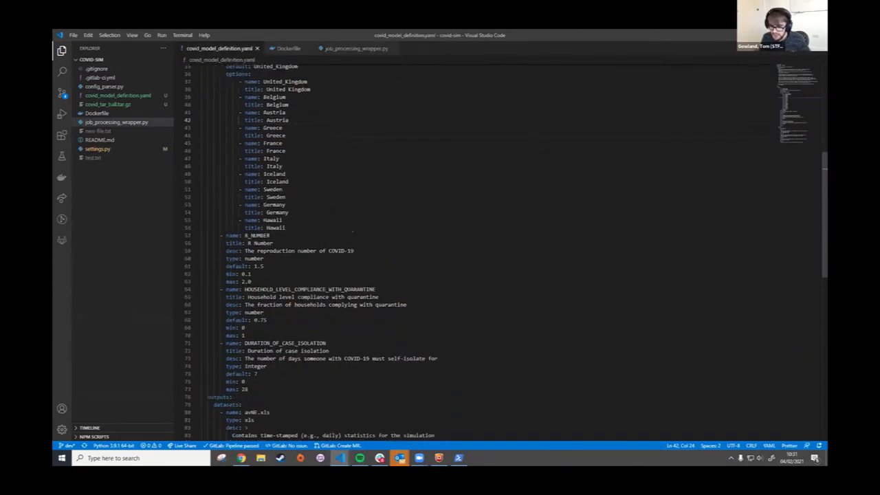
pyautogui.scroll(-3)
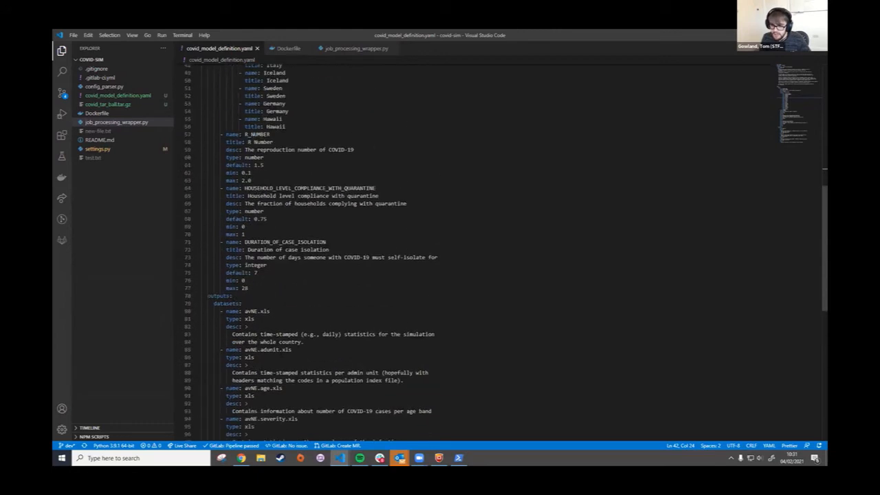
pyautogui.click(329, 257)
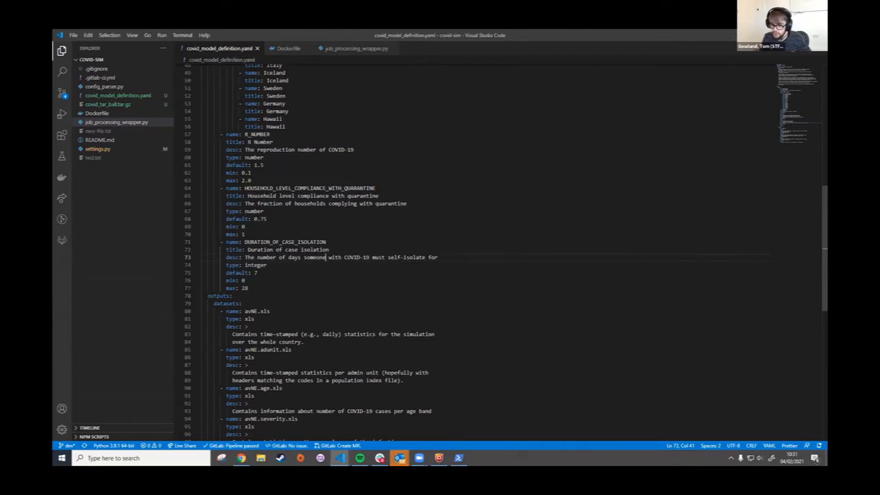
pyautogui.click(287, 48)
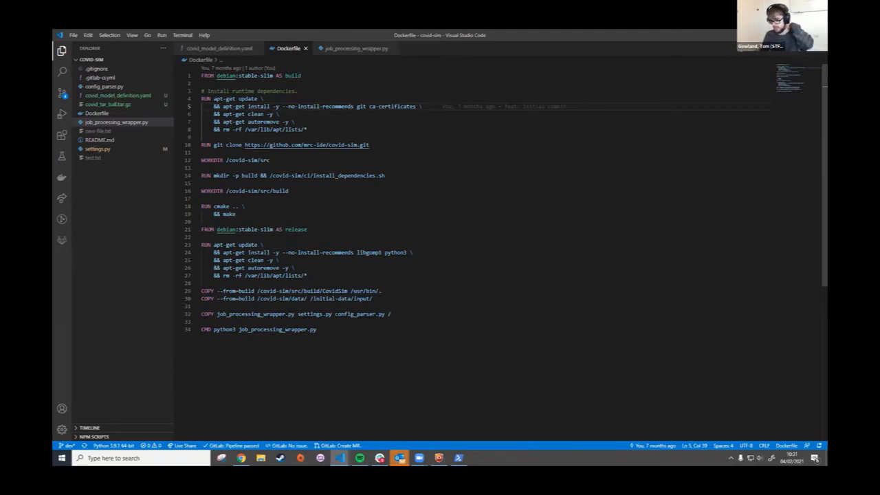
# Step: Read the Dockerfile's build stage and release stage running the job processing wrapper
pyautogui.click(318, 106)
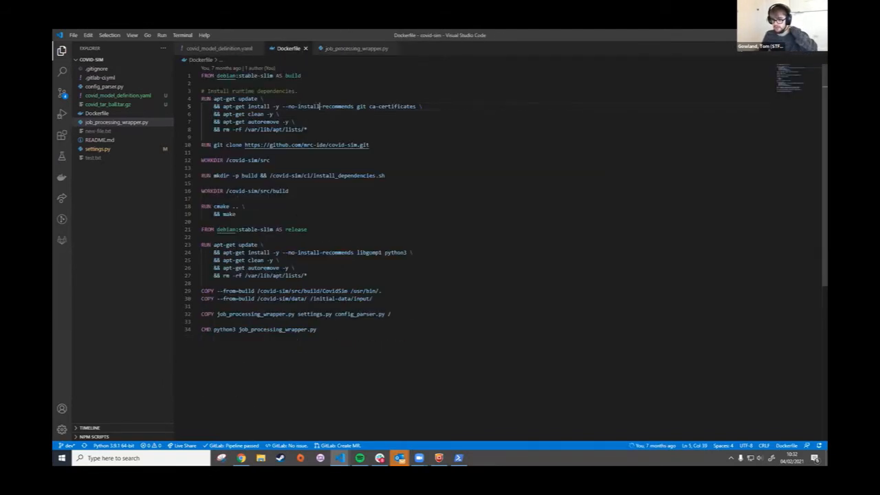
pyautogui.moveTo(220, 290)
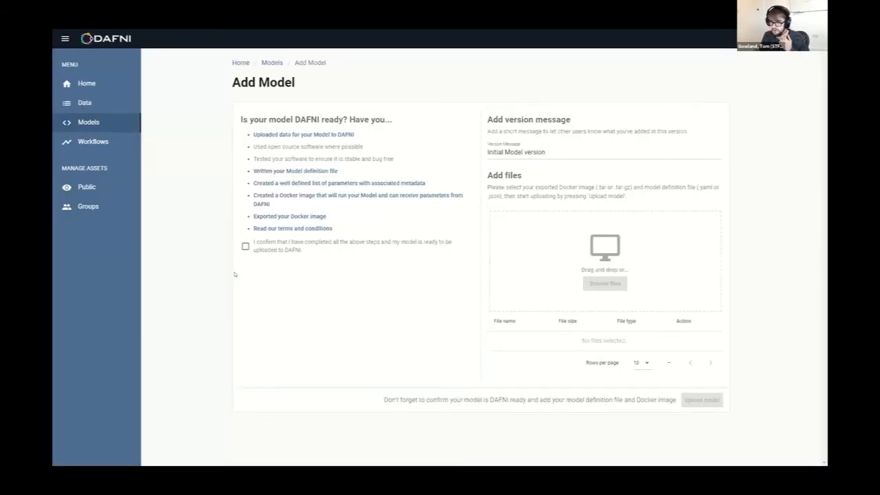
# Step: Upload covid_model_definition.yaml and covid_tar_ball.tar.gz to publish the COVID-19 CovidSim Model
pyautogui.click(244, 246)
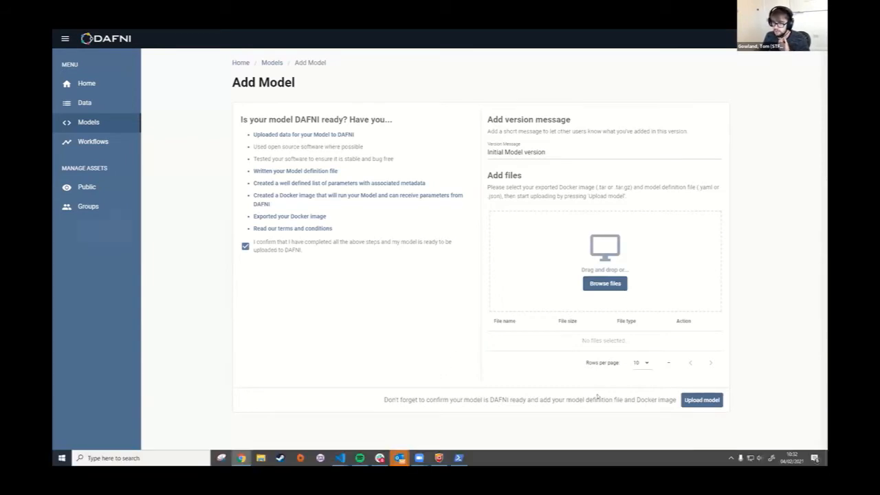
pyautogui.click(605, 283)
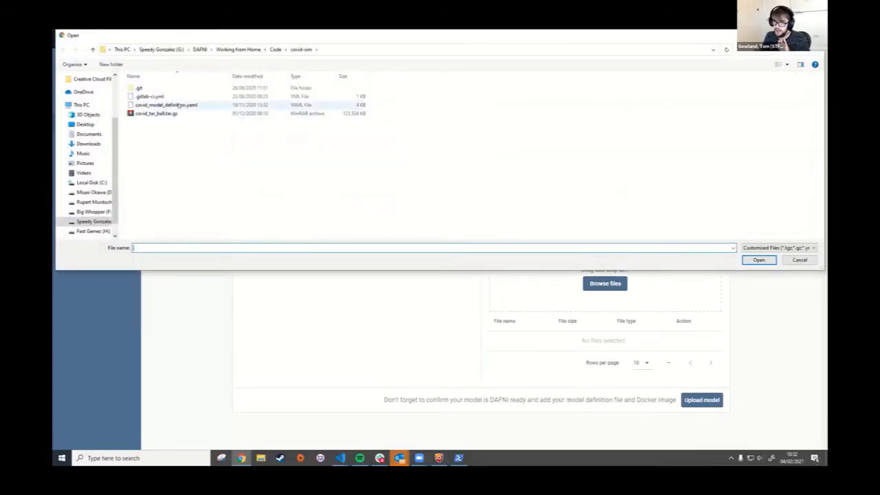
pyautogui.click(156, 113)
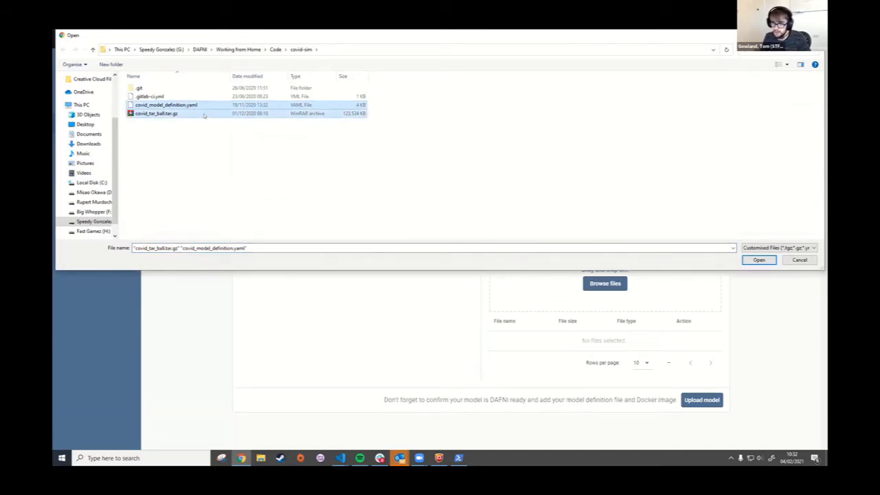
pyautogui.click(758, 260)
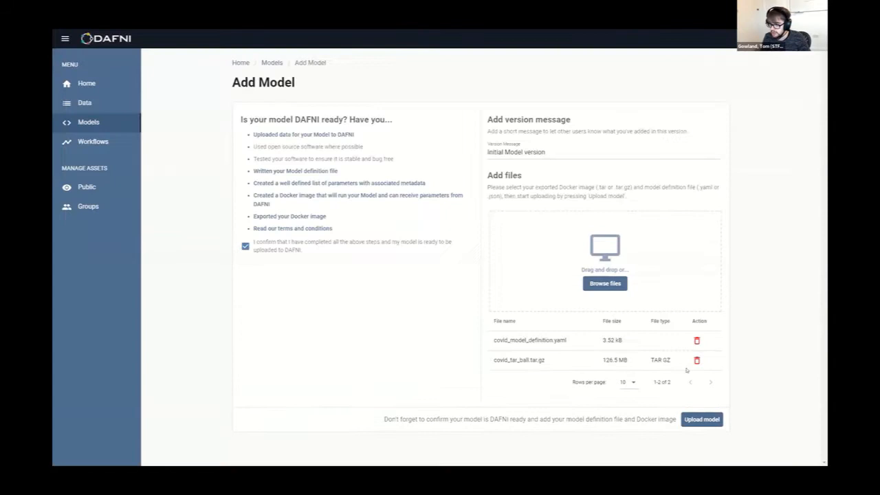
pyautogui.click(701, 419)
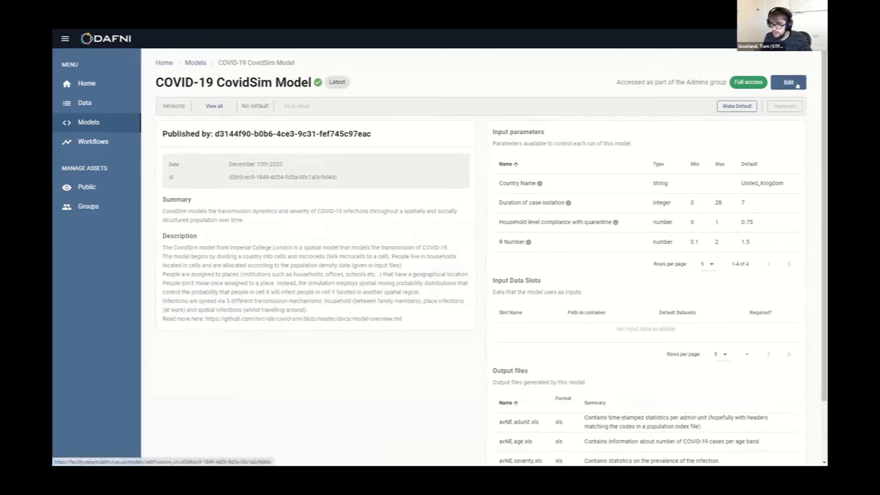
# Step: Open the Edit page of the COVID-19 CovidSim Model for a new version
pyautogui.click(788, 82)
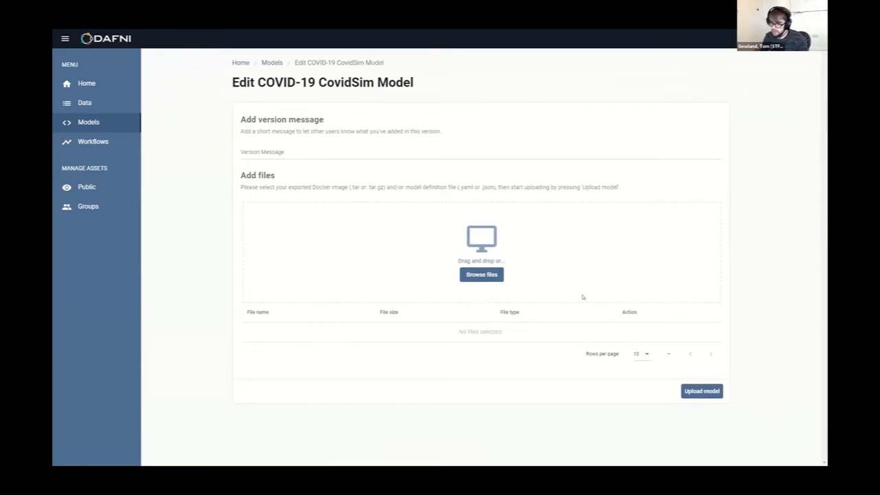
pyautogui.moveTo(389, 241)
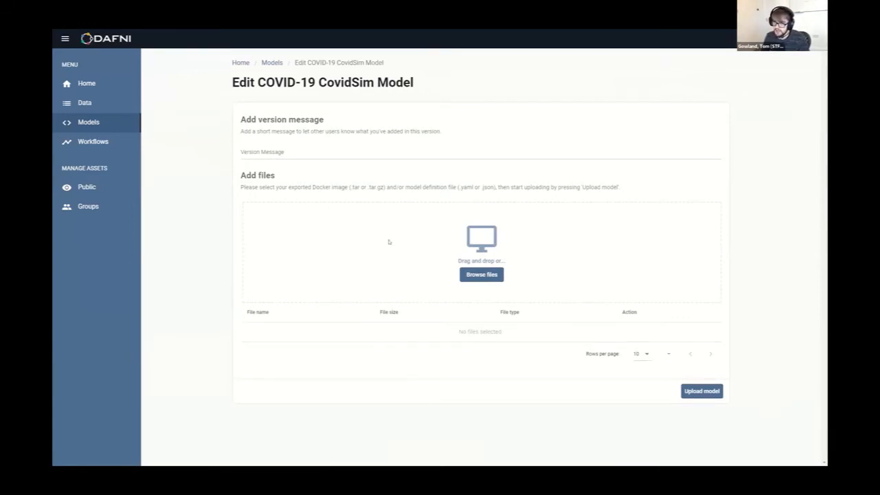
pyautogui.moveTo(711, 368)
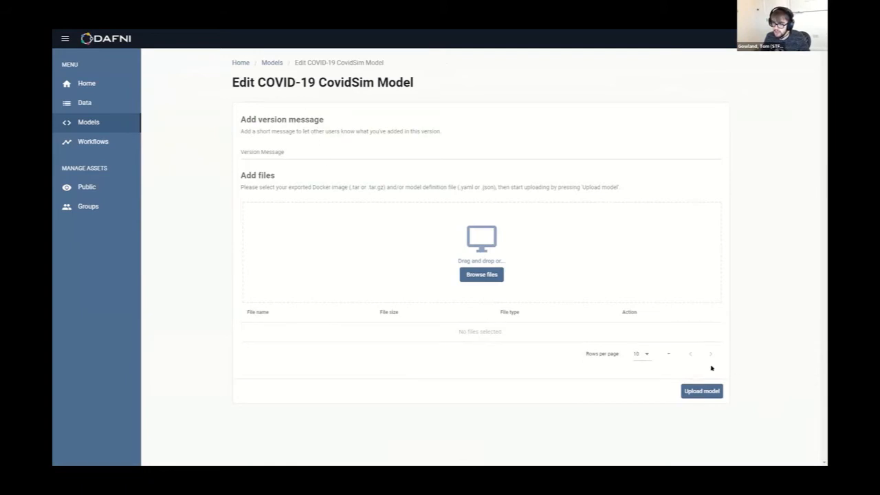
pyautogui.moveTo(327, 262)
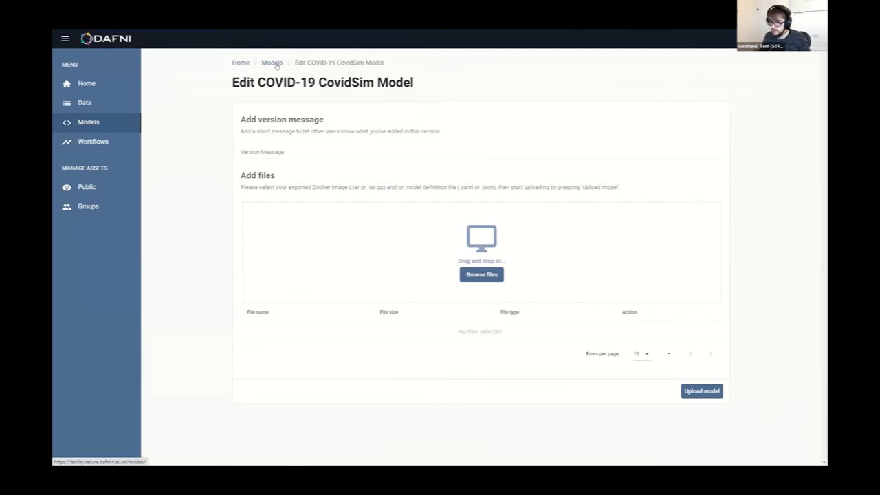
# Step: Search the Models list for COVID and reopen the COVID-19 CovidSim Model details
pyautogui.click(271, 62)
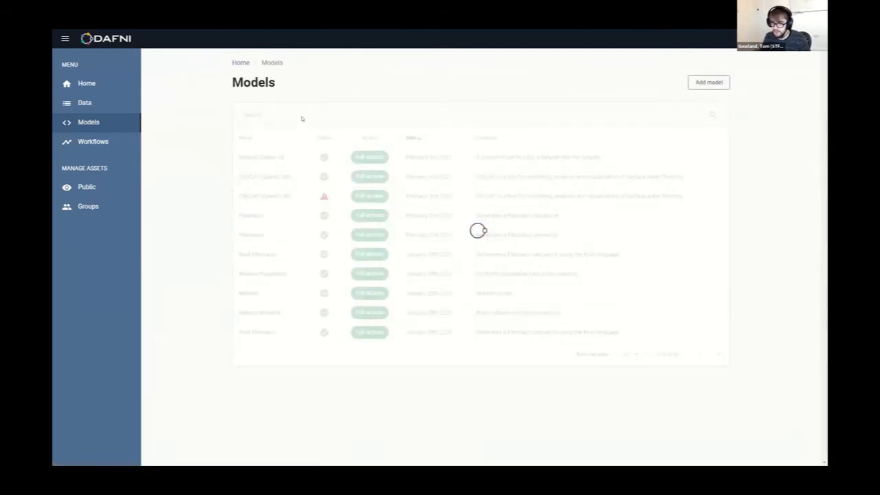
pyautogui.write('COOVI')
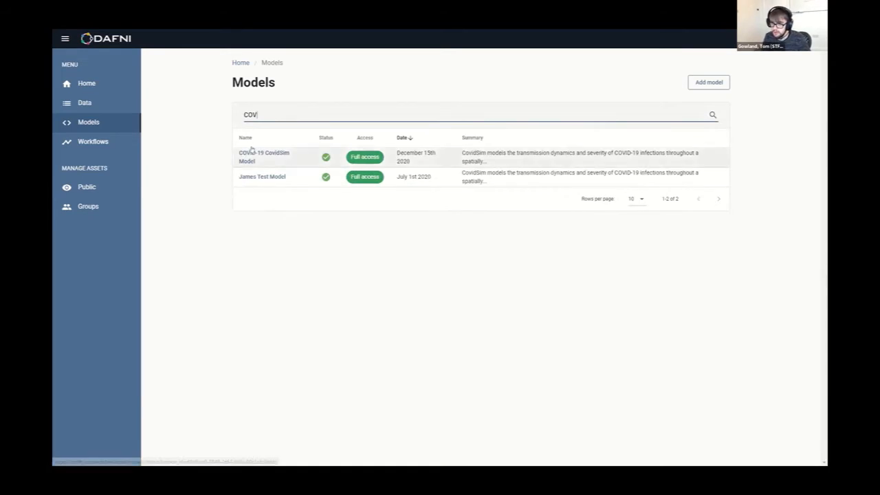
pyautogui.click(264, 157)
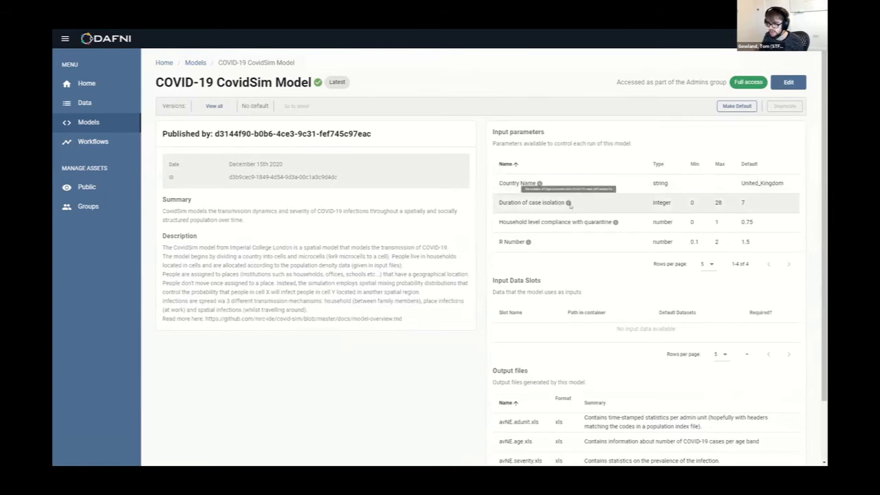
pyautogui.scroll(-3)
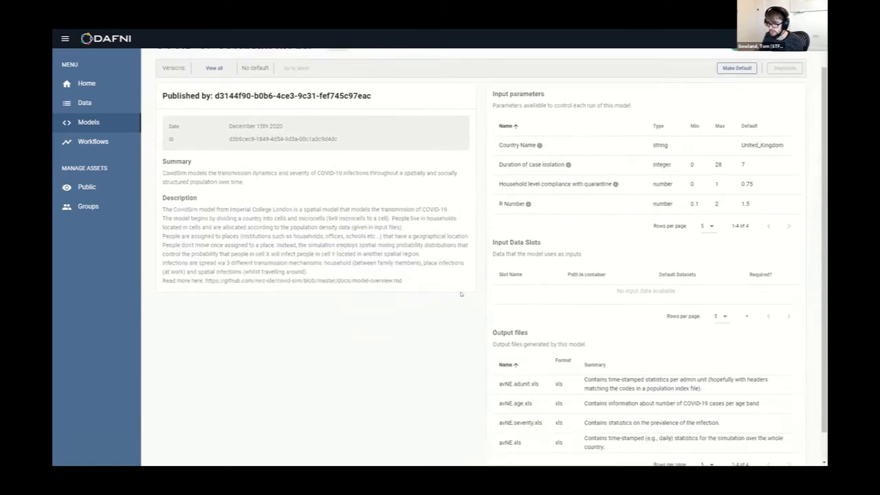
pyautogui.scroll(3)
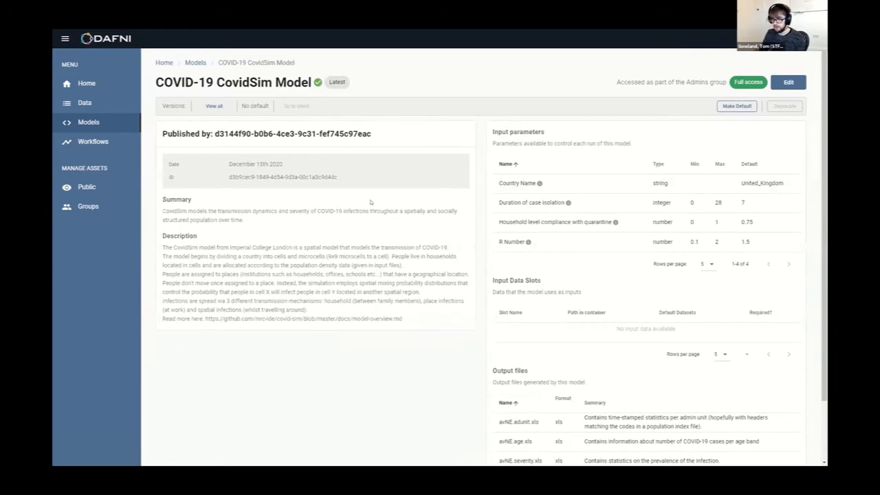
pyautogui.moveTo(93, 141)
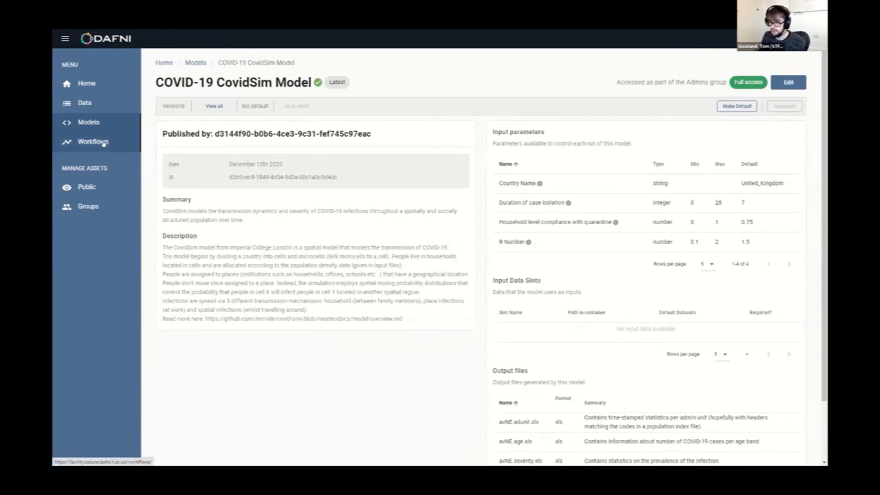
# Step: Start a new workflow from the Workflows page, naming it COVID-test and submitting
pyautogui.click(93, 142)
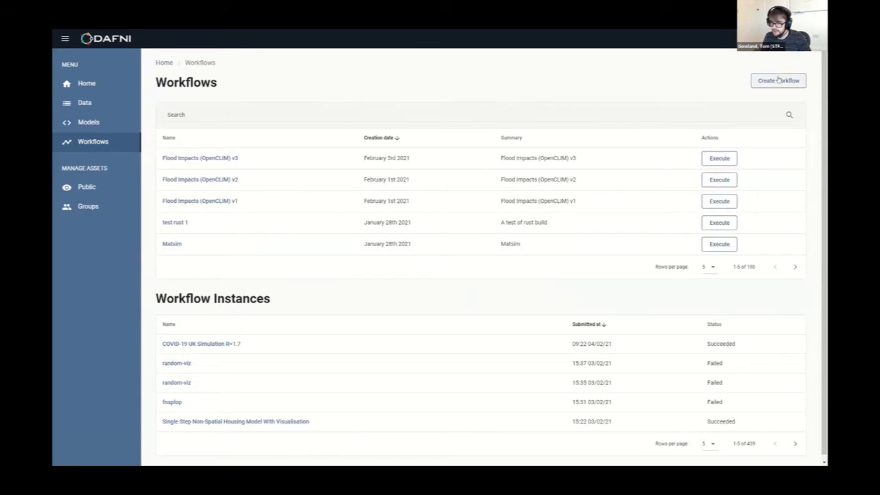
pyautogui.click(777, 81)
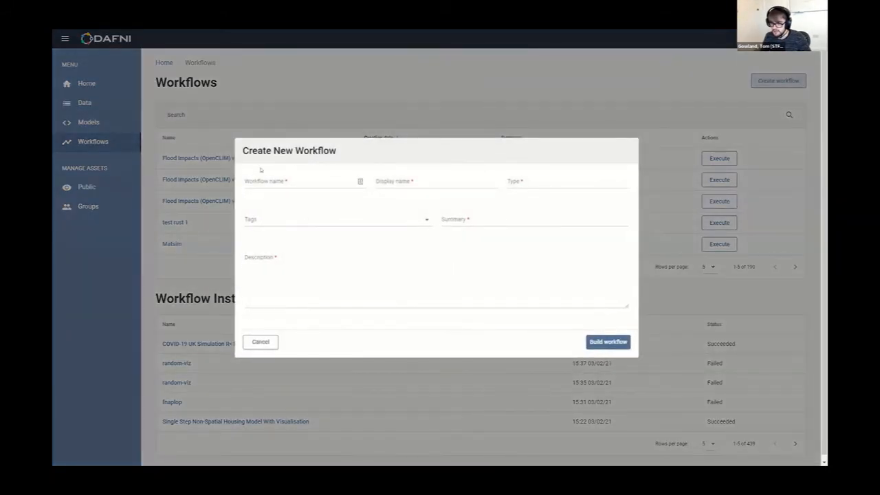
pyautogui.write('COVID-test')
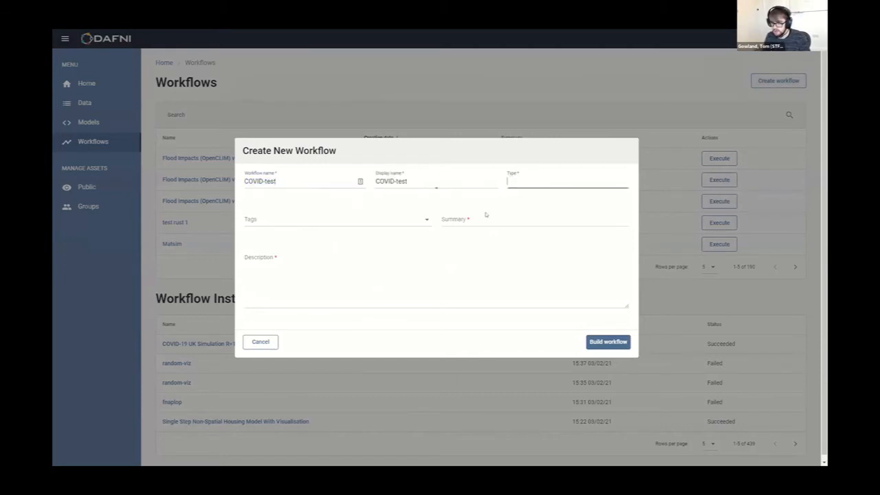
pyautogui.click(260, 342)
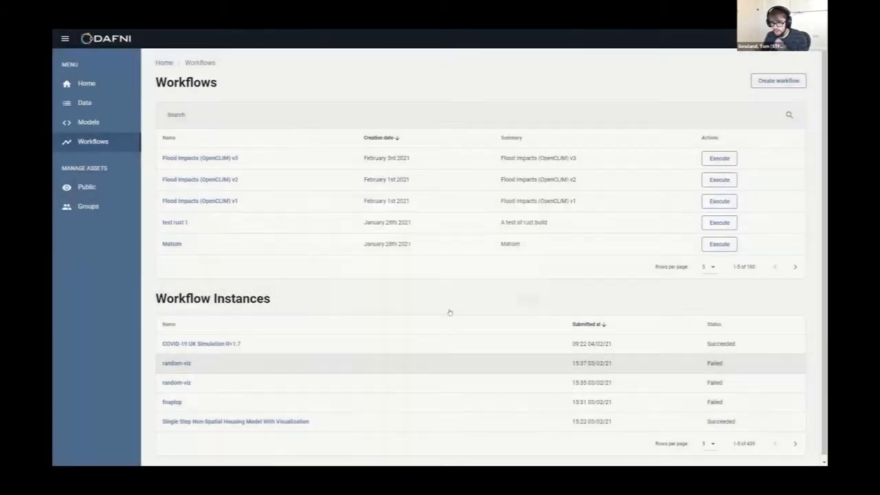
# Step: Open the add-step form after the first workflow node and review its MonteCarlo iterator fields
pyautogui.click(778, 80)
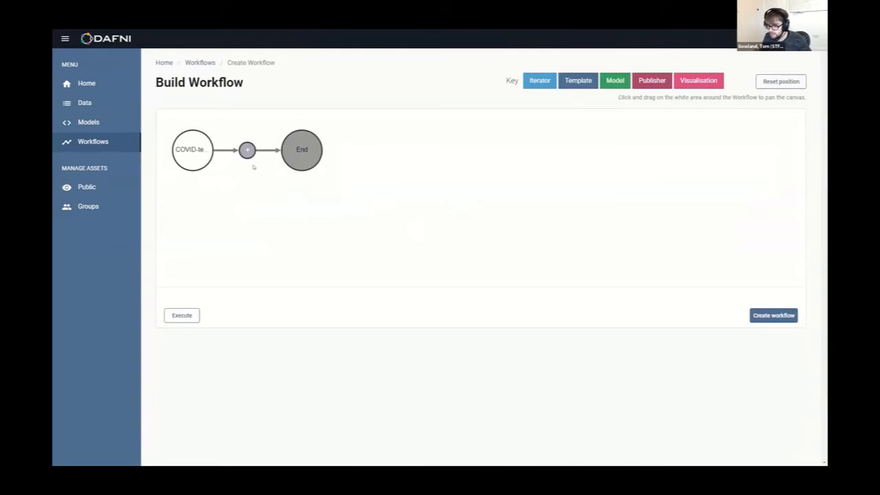
pyautogui.click(247, 150)
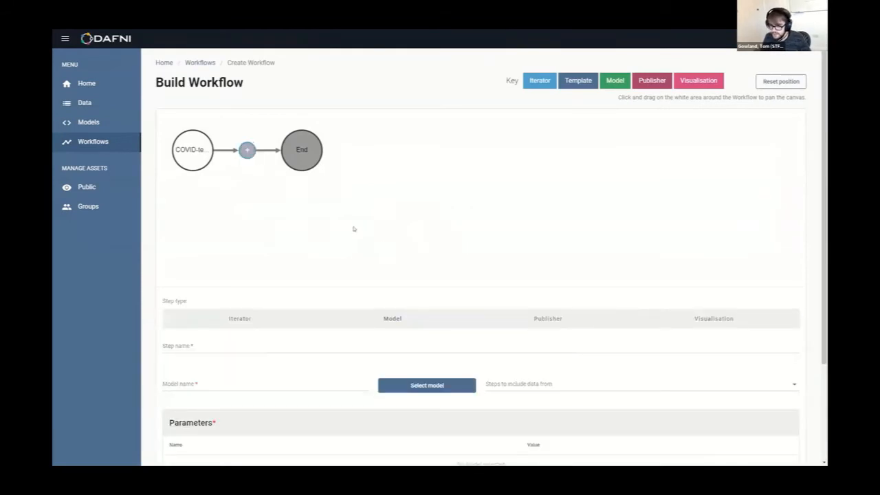
pyautogui.scroll(-3)
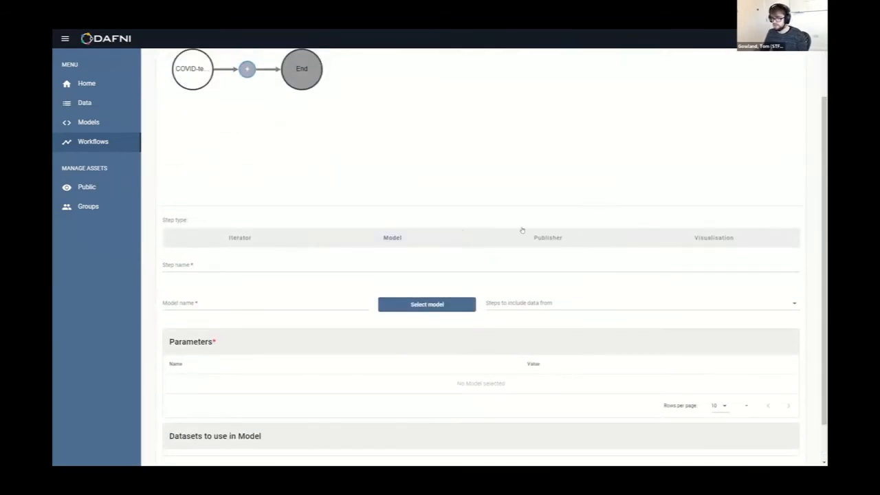
pyautogui.scroll(3)
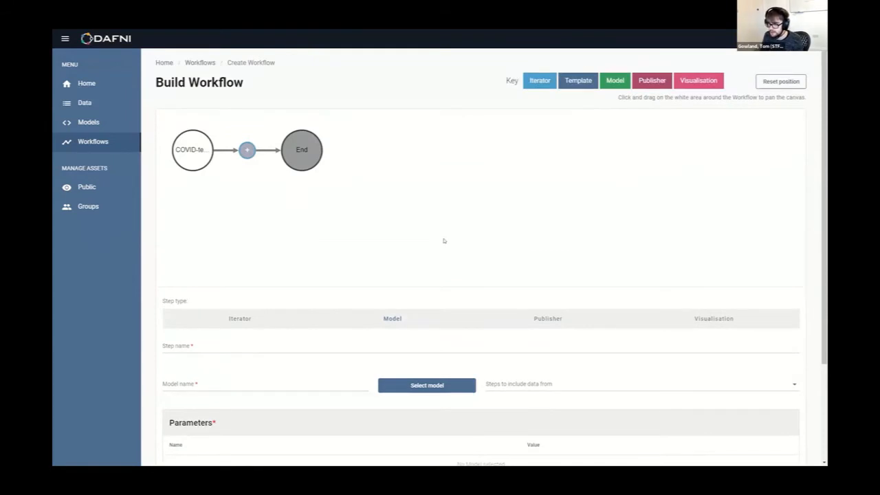
pyautogui.click(240, 318)
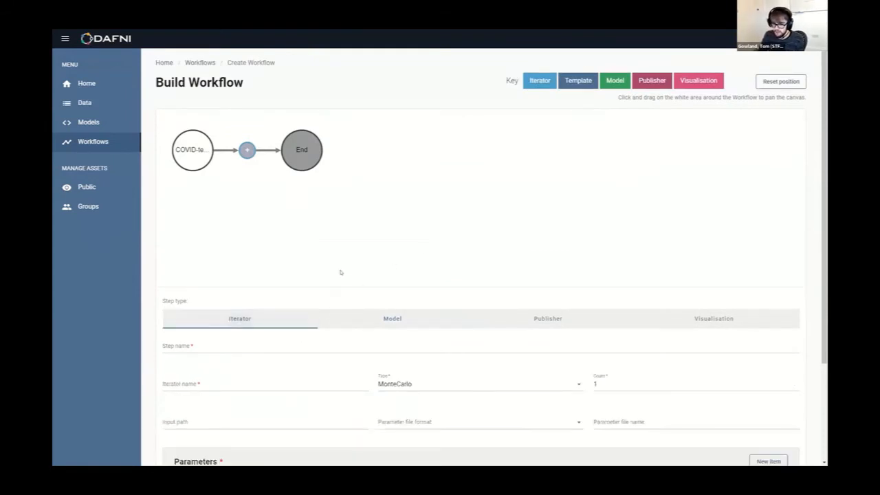
pyautogui.scroll(-3)
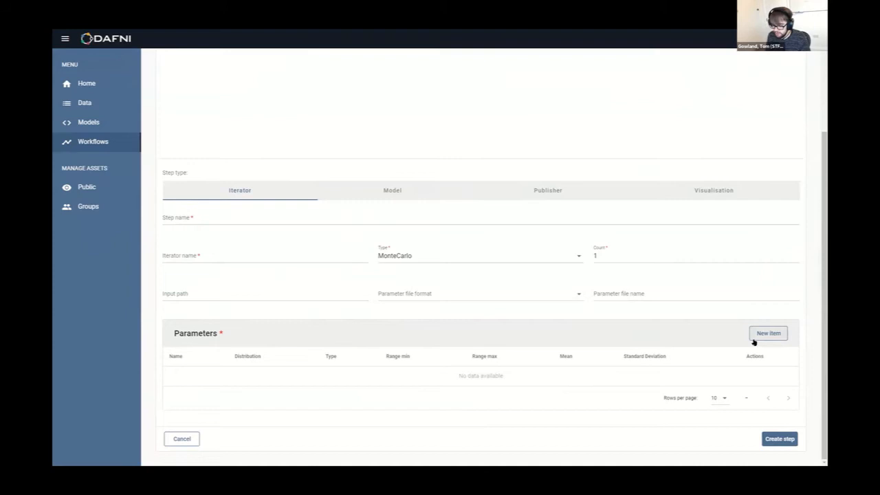
pyautogui.moveTo(467, 248)
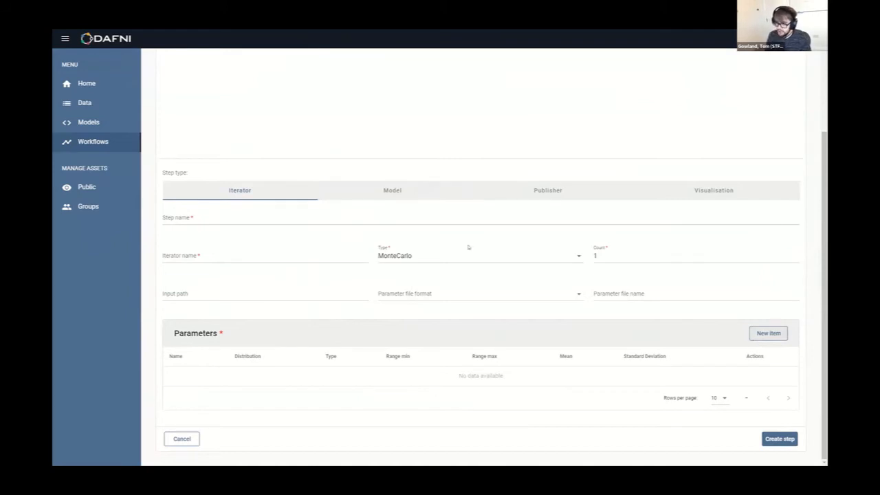
pyautogui.moveTo(378, 248)
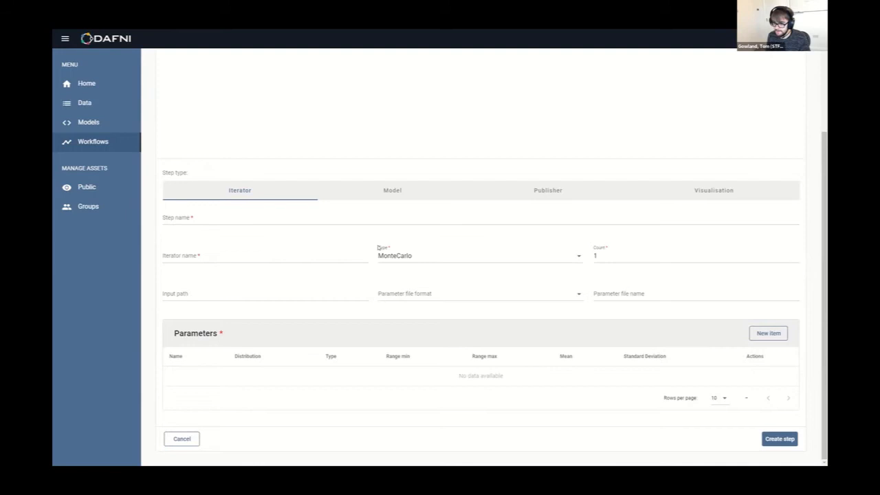
pyautogui.scroll(3)
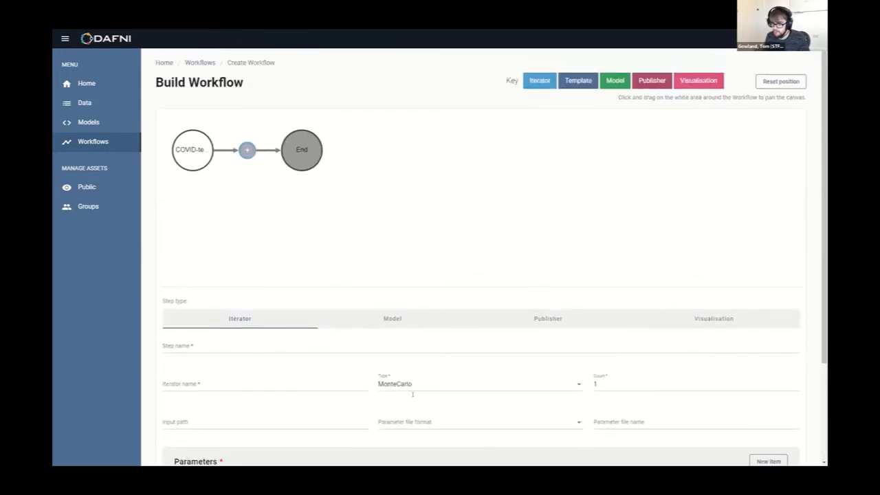
# Step: Make the new step a Model step and start naming it 'cov'
pyautogui.click(392, 318)
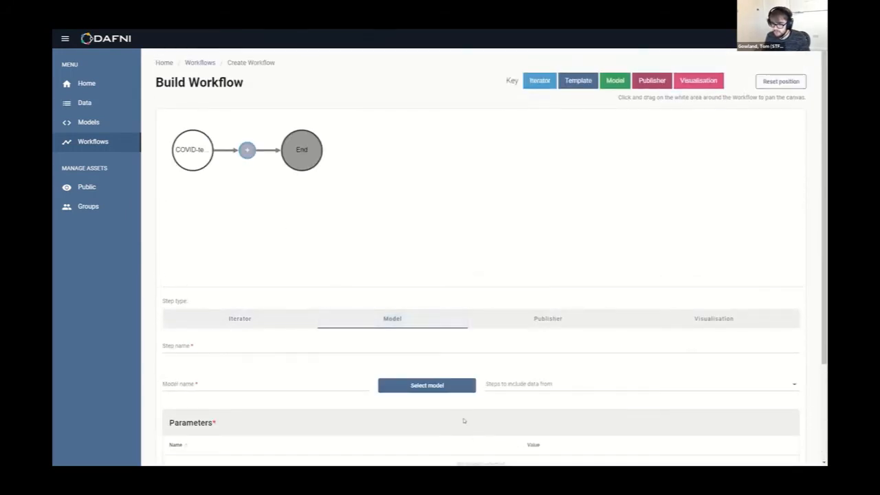
pyautogui.scroll(-3)
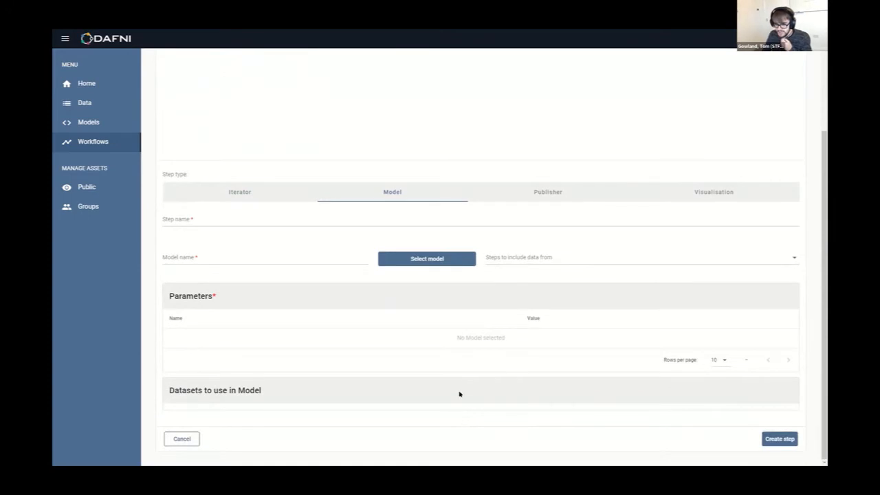
pyautogui.moveTo(447, 391)
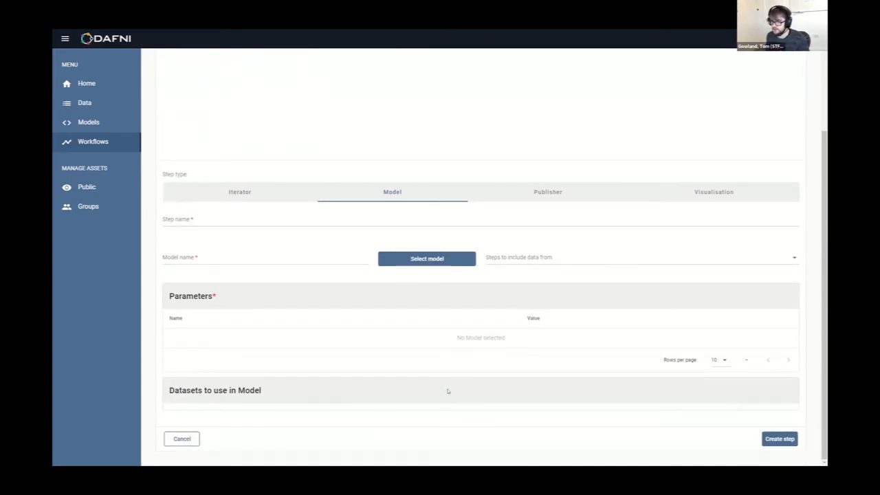
pyautogui.scroll(3)
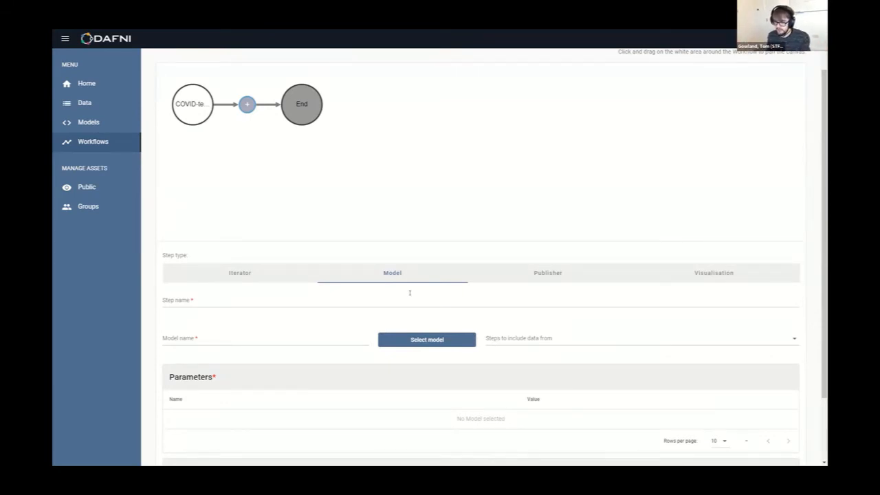
pyautogui.moveTo(346, 275)
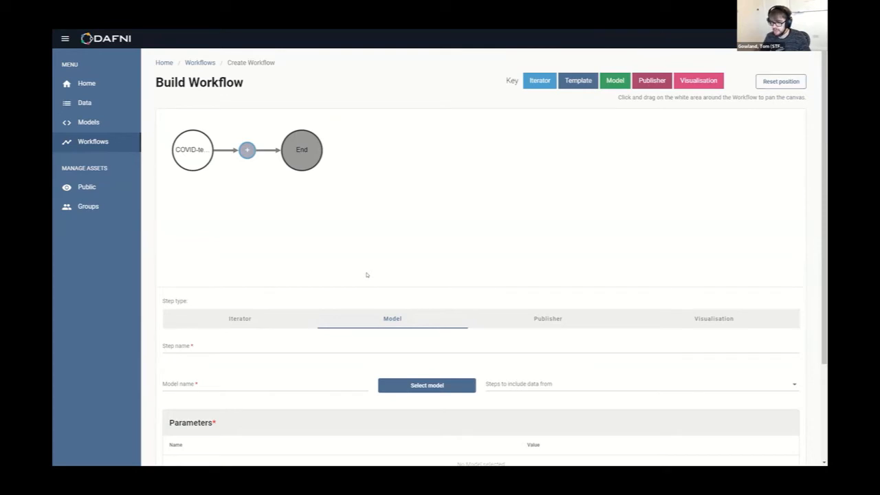
pyautogui.moveTo(388, 206)
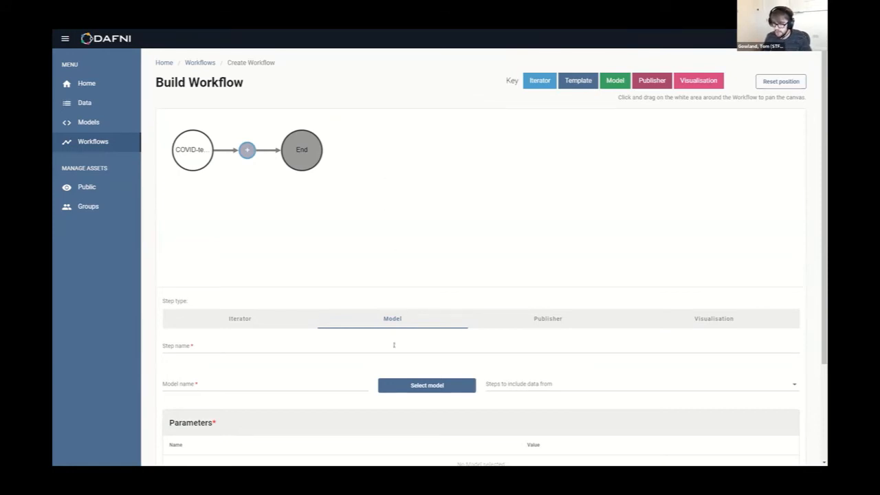
pyautogui.write('cov')
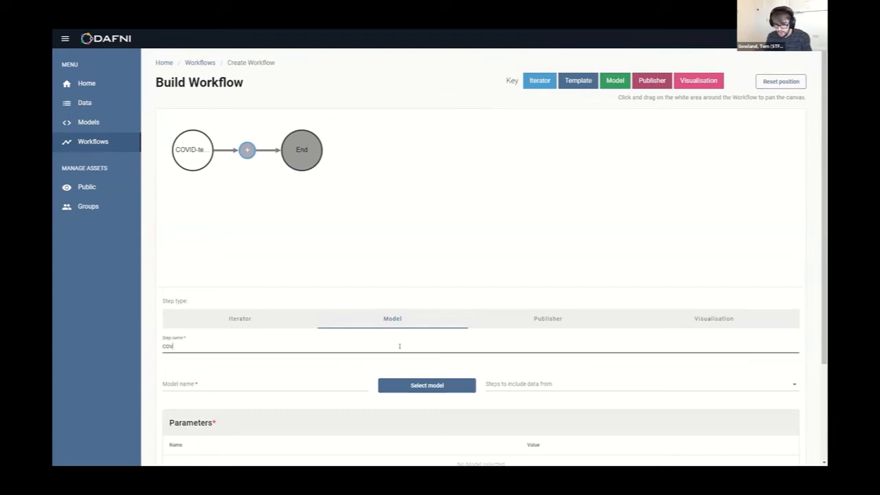
# Step: Search for and select the COVID-19 CovidSim Model, then create the covid step
pyautogui.click(426, 385)
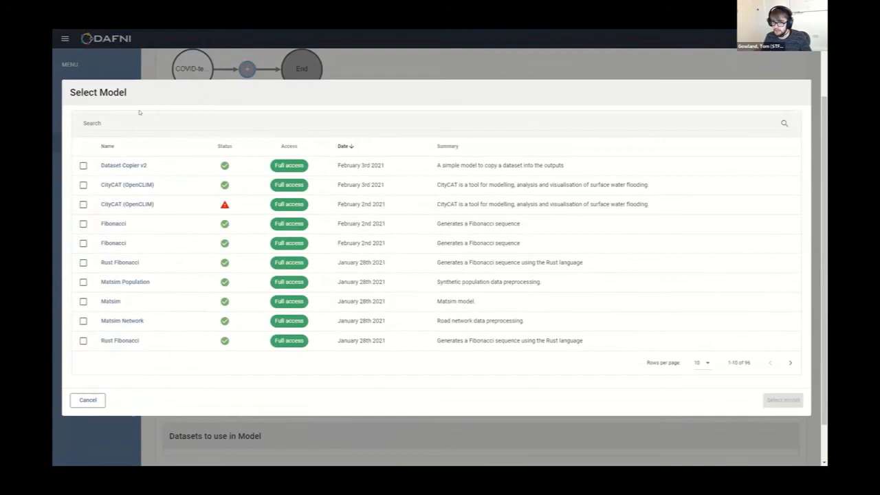
pyautogui.write('CVO')
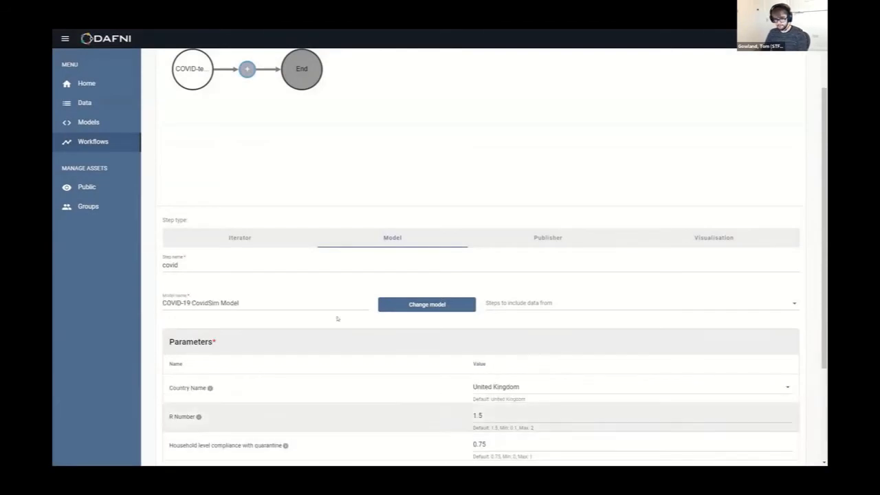
pyautogui.scroll(-3)
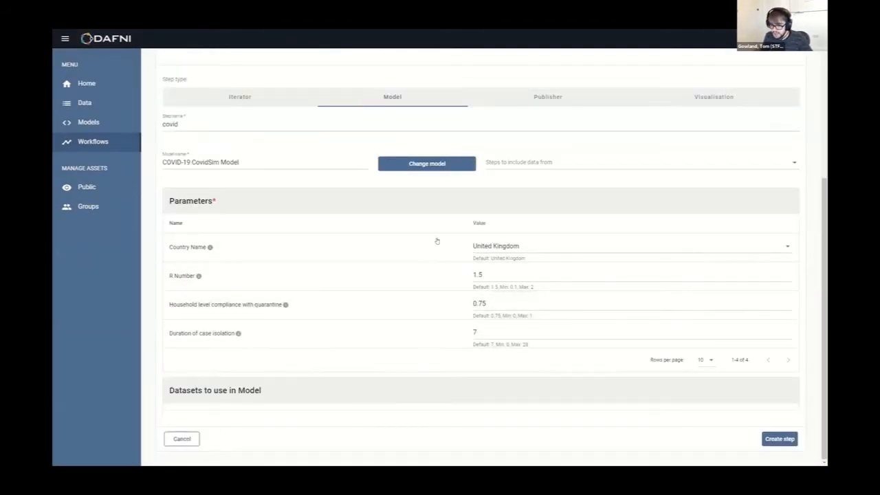
pyautogui.click(495, 275)
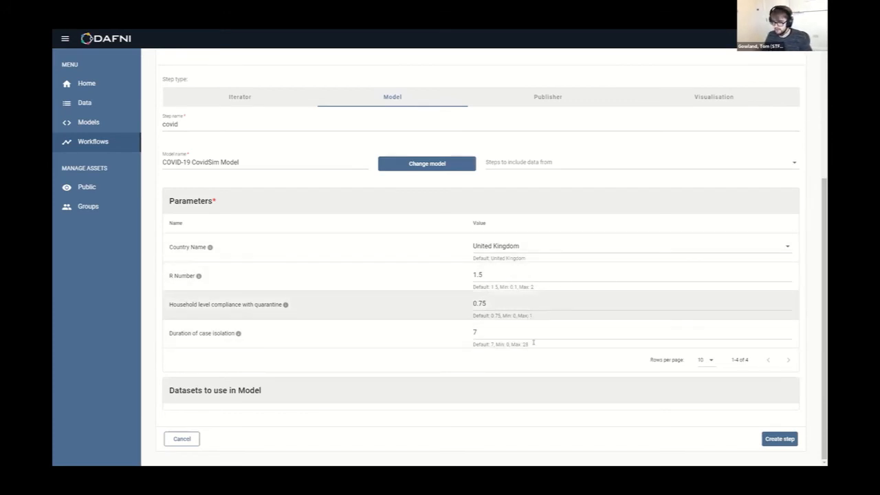
pyautogui.moveTo(331, 421)
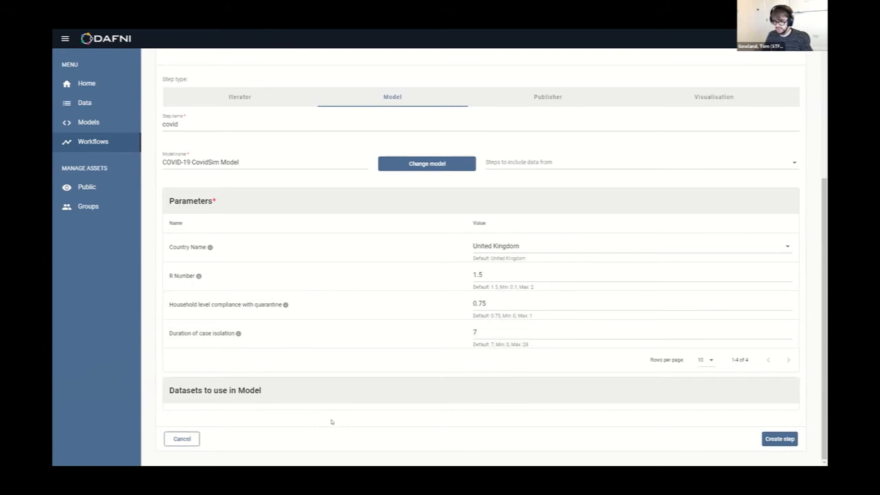
pyautogui.click(779, 438)
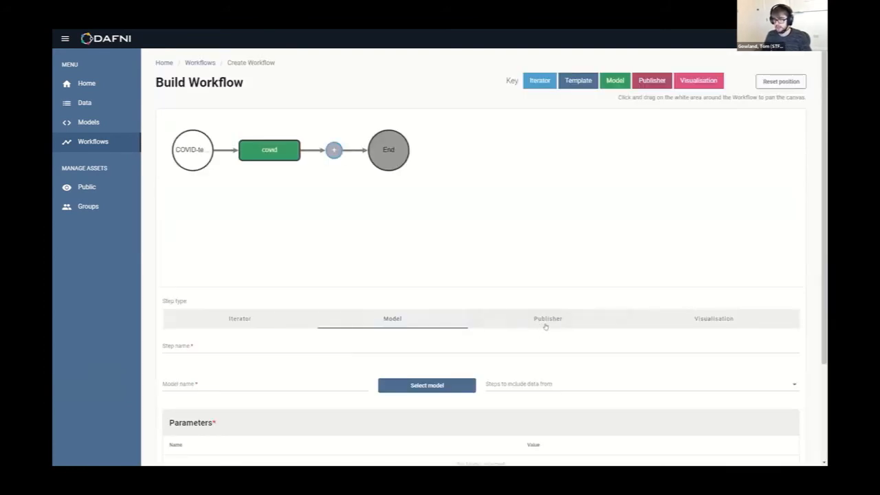
# Step: Set the new step after covid to the Publisher step type
pyautogui.click(547, 318)
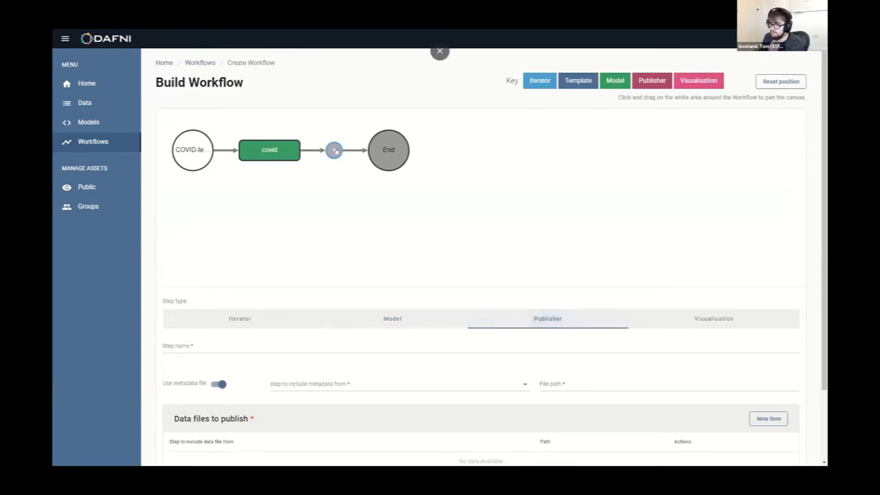
pyautogui.scroll(-3)
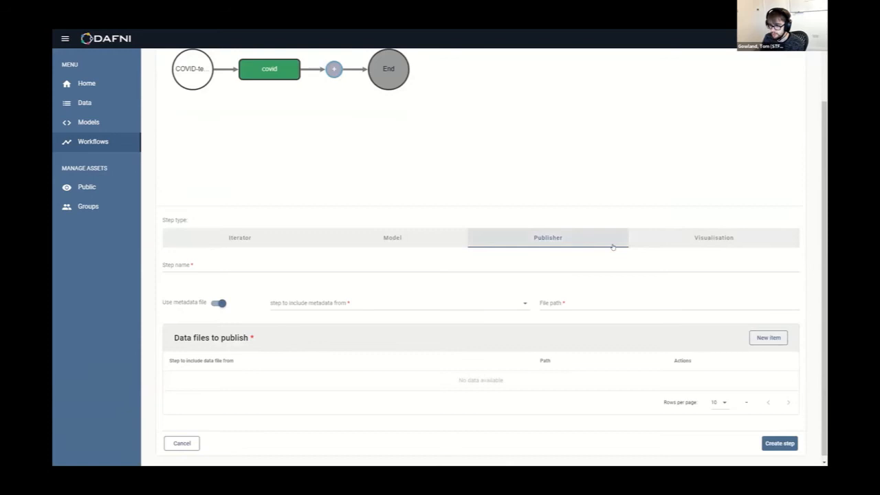
pyautogui.scroll(3)
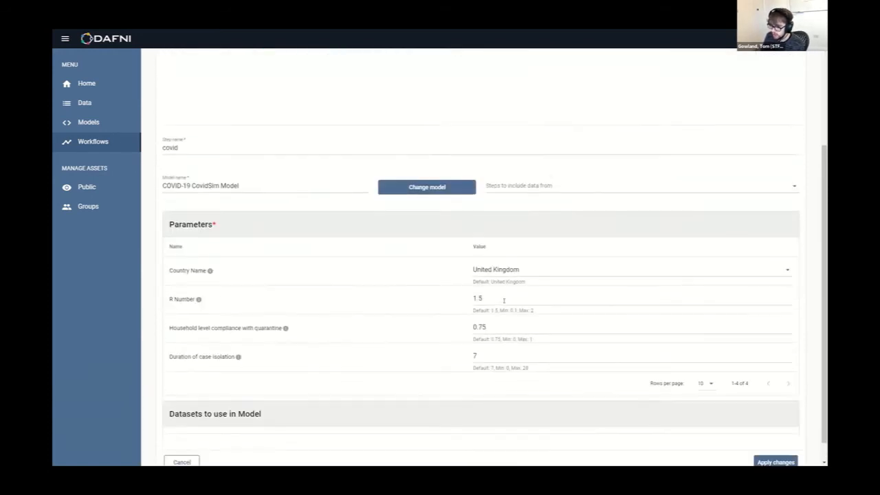
pyautogui.scroll(3)
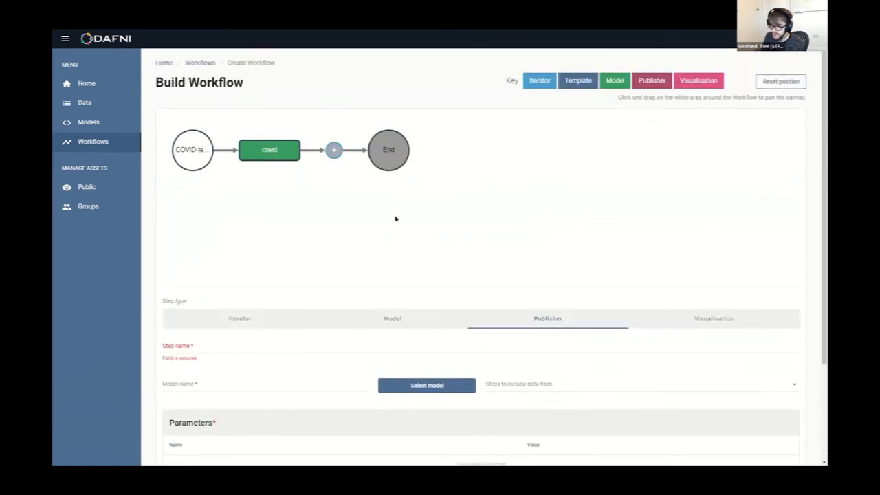
pyautogui.moveTo(611, 337)
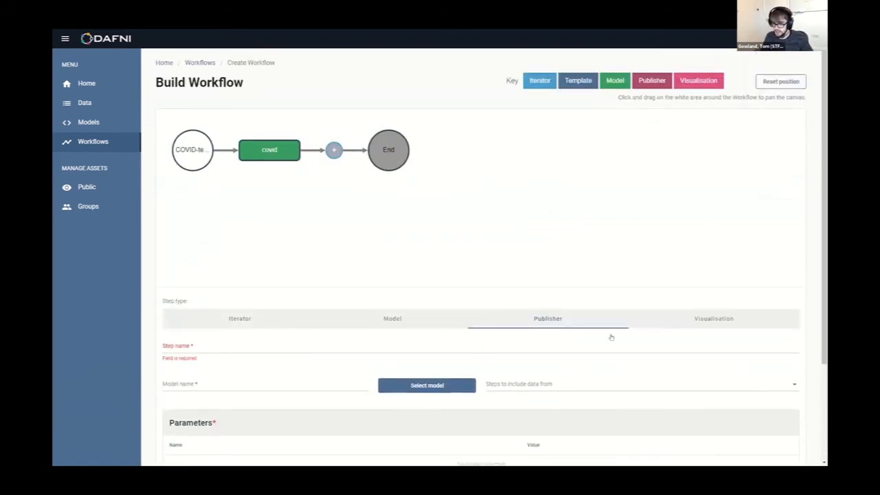
pyautogui.click(714, 318)
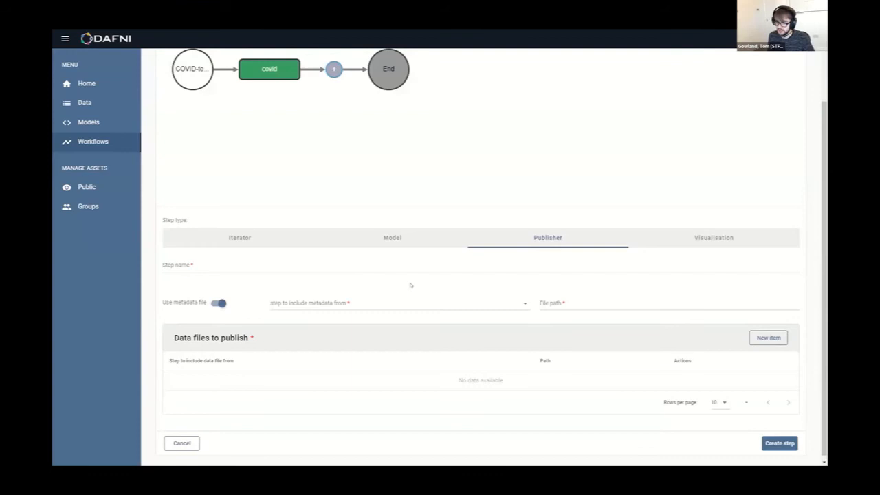
pyautogui.moveTo(580, 295)
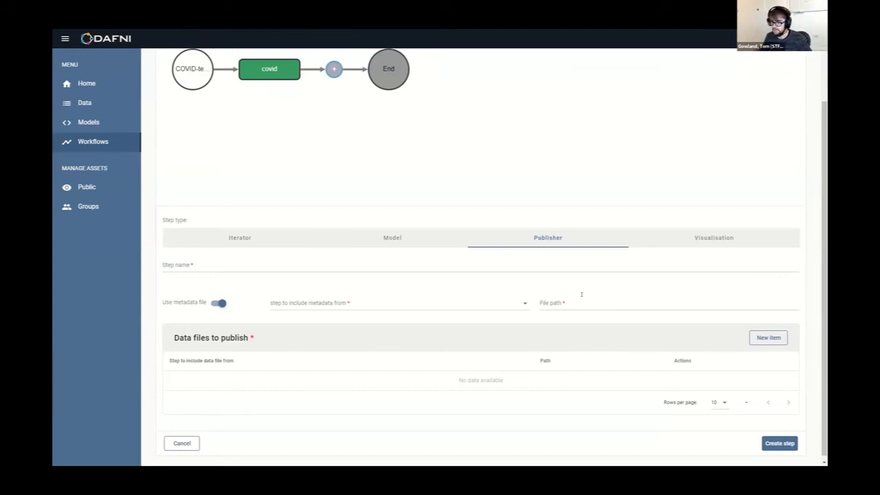
pyautogui.moveTo(402, 258)
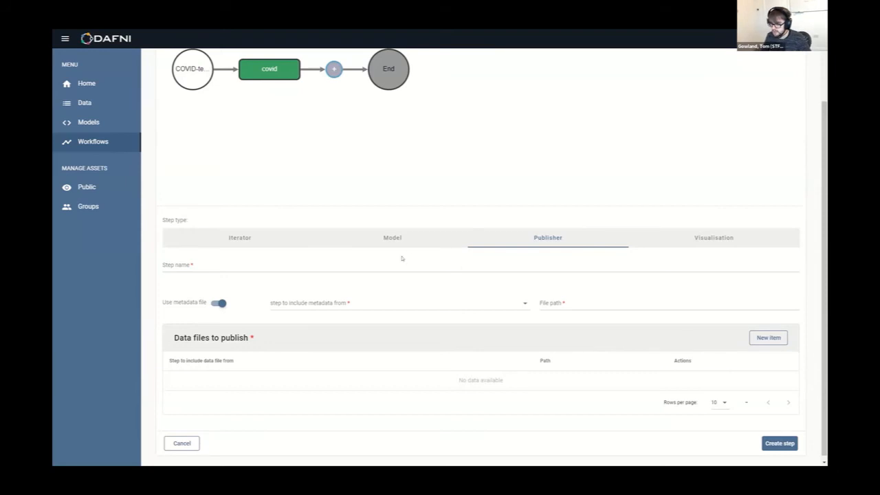
pyautogui.moveTo(197, 258)
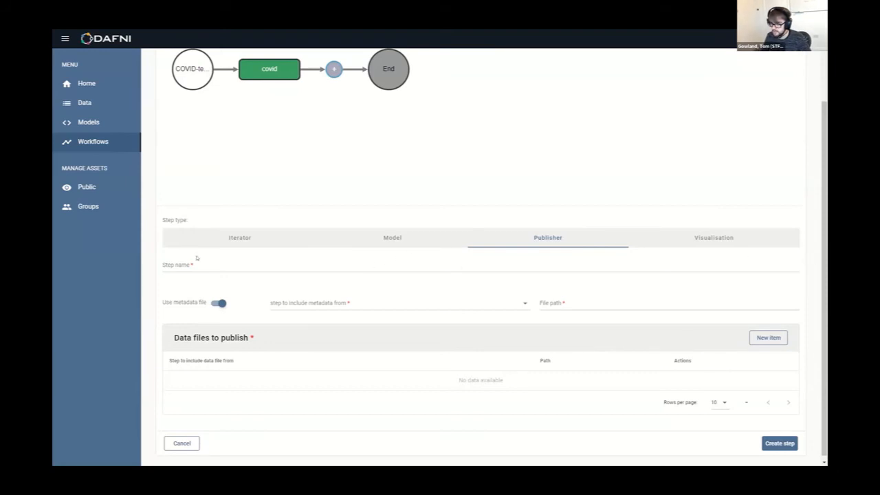
pyautogui.moveTo(158, 291)
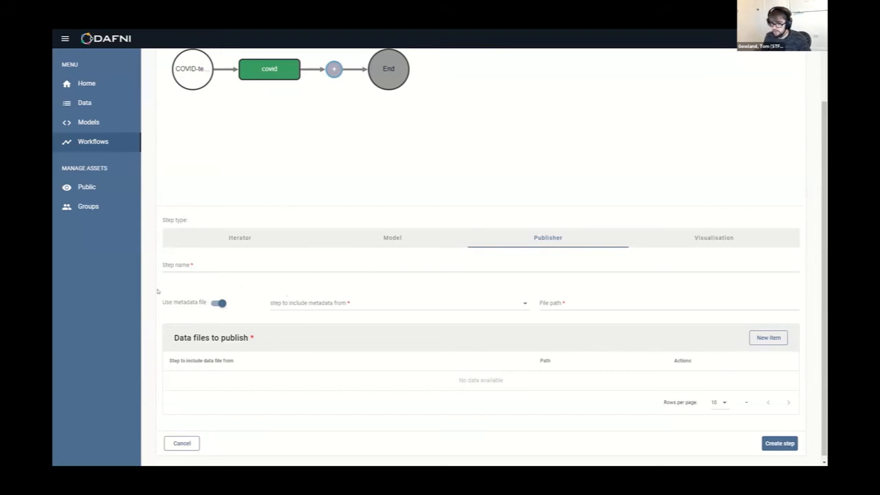
# Step: Turn off Use metadata file, review the metadata form, and switch the step to Visualisation
pyautogui.click(218, 302)
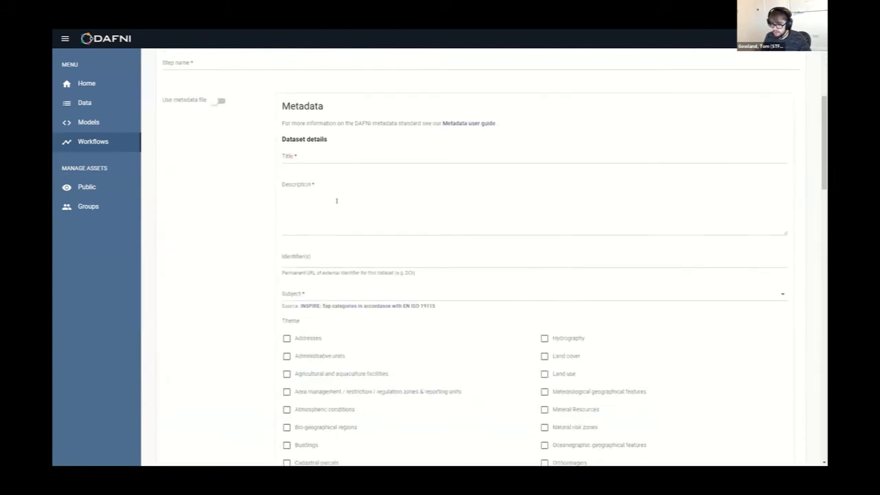
pyautogui.scroll(-3)
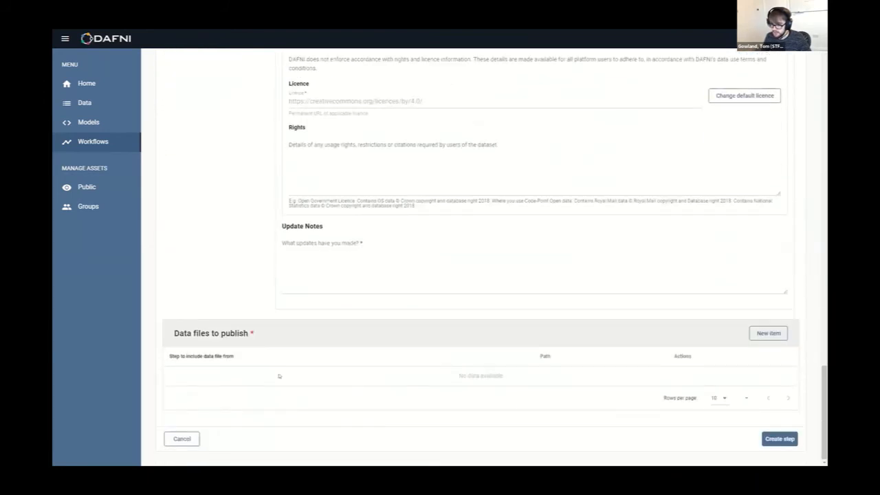
pyautogui.scroll(3)
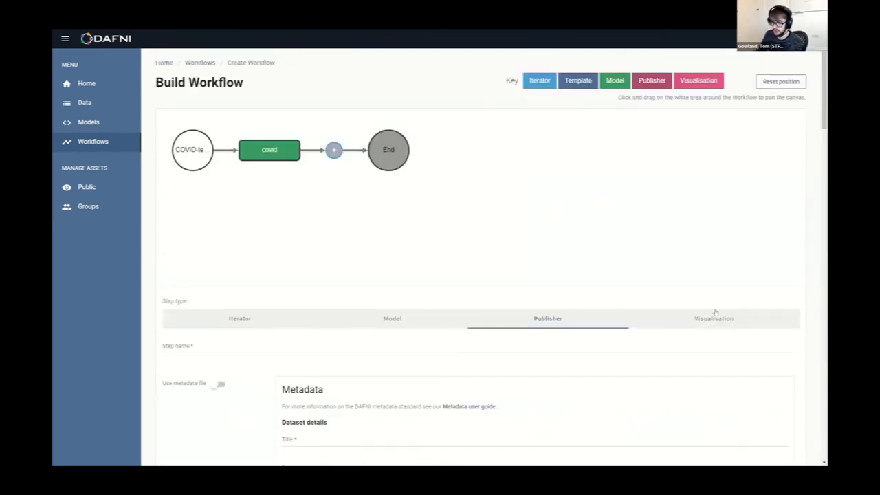
pyautogui.click(713, 317)
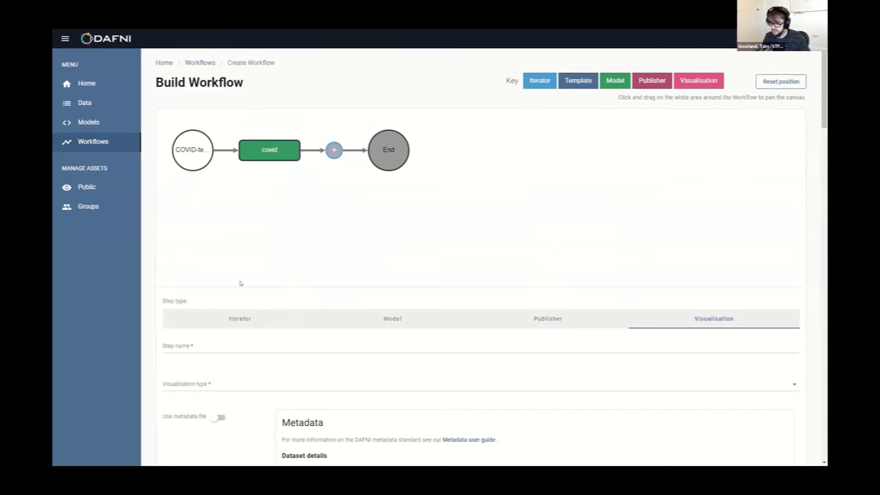
pyautogui.moveTo(488, 370)
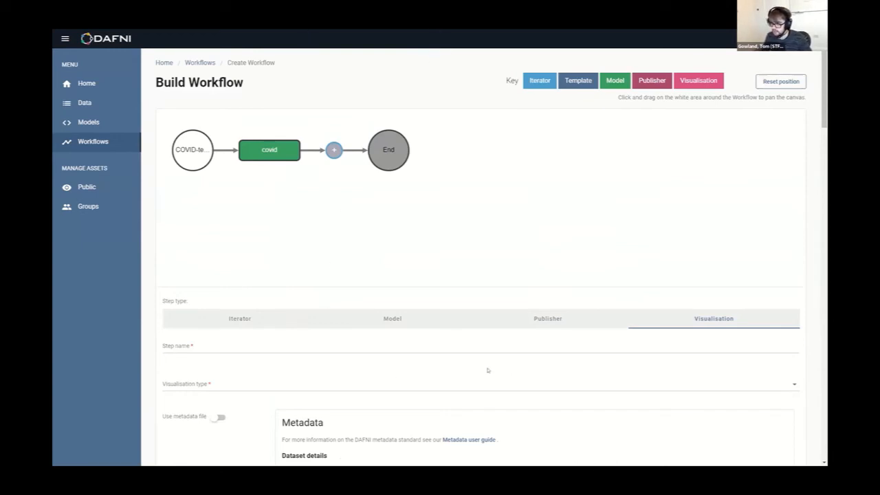
# Step: Scroll through the visualisation step form before returning to the Workflows list
pyautogui.scroll(-3)
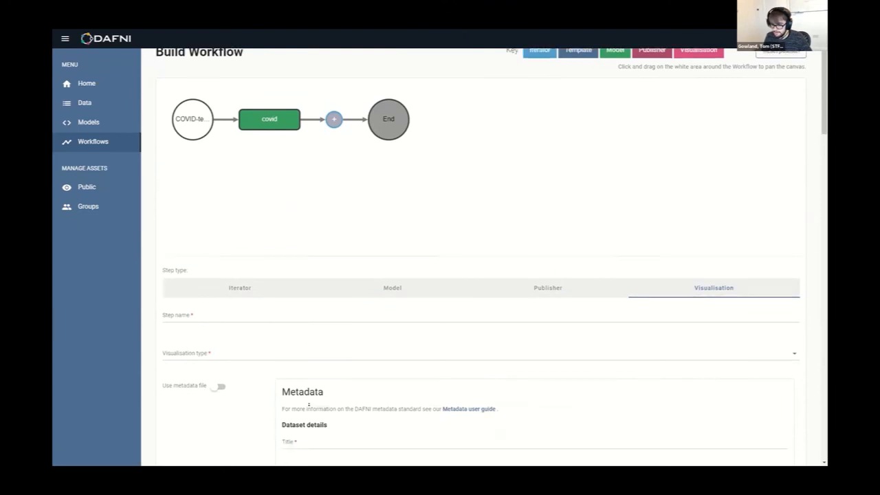
pyautogui.scroll(-3)
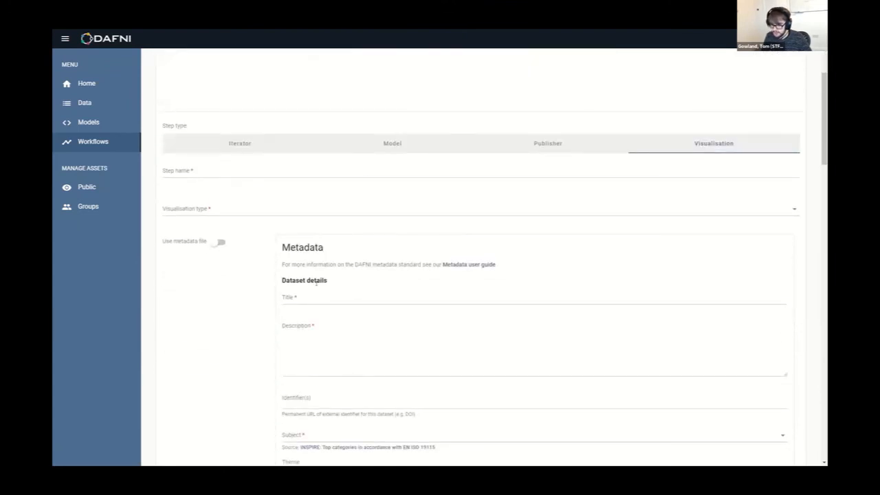
pyautogui.scroll(-3)
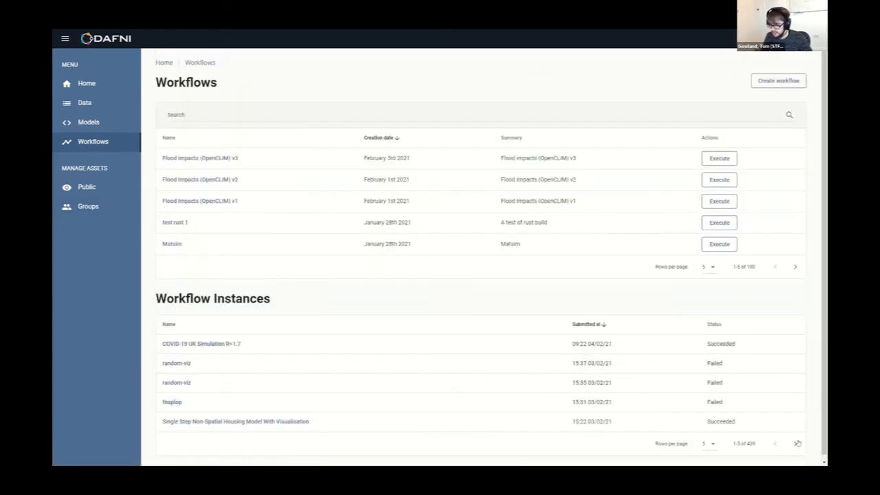
# Step: Page back through older workflow instances to the succeeded COVID-19 UK Simulation run
pyautogui.click(795, 443)
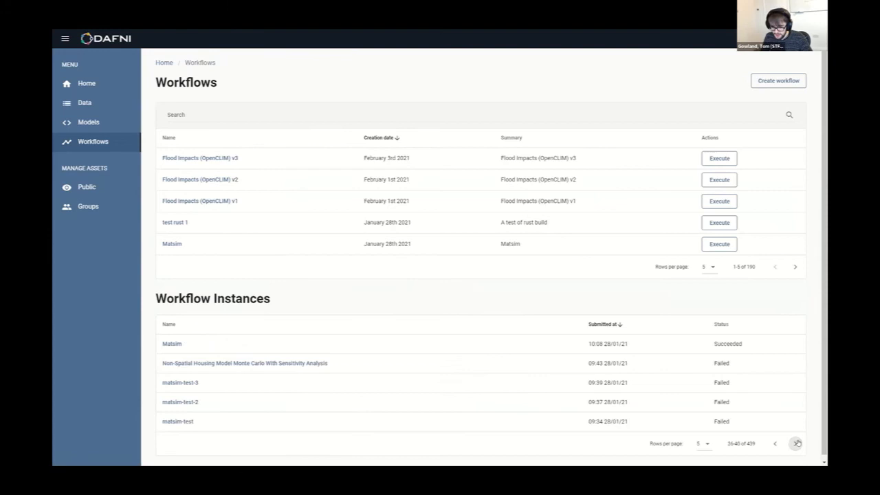
pyautogui.click(795, 443)
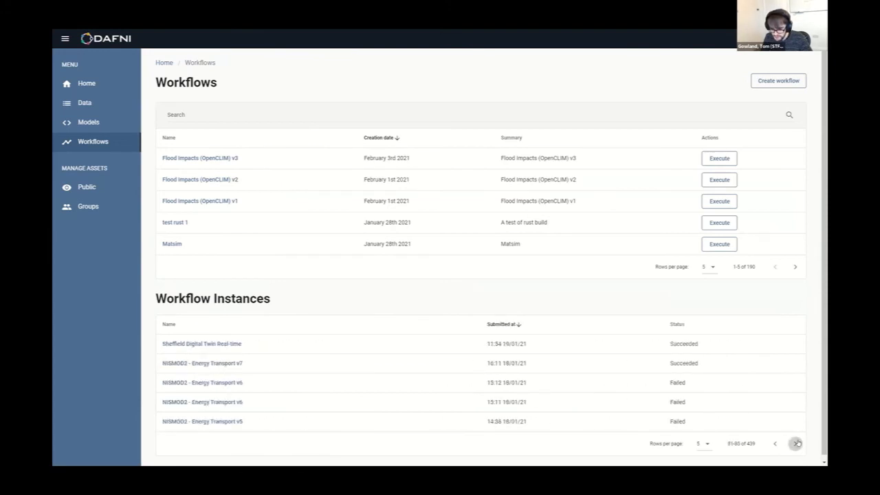
pyautogui.click(796, 443)
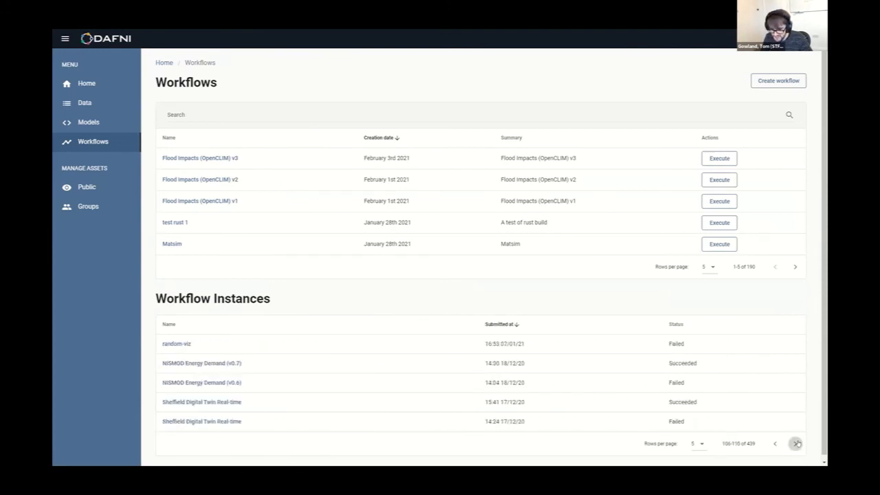
pyautogui.click(796, 443)
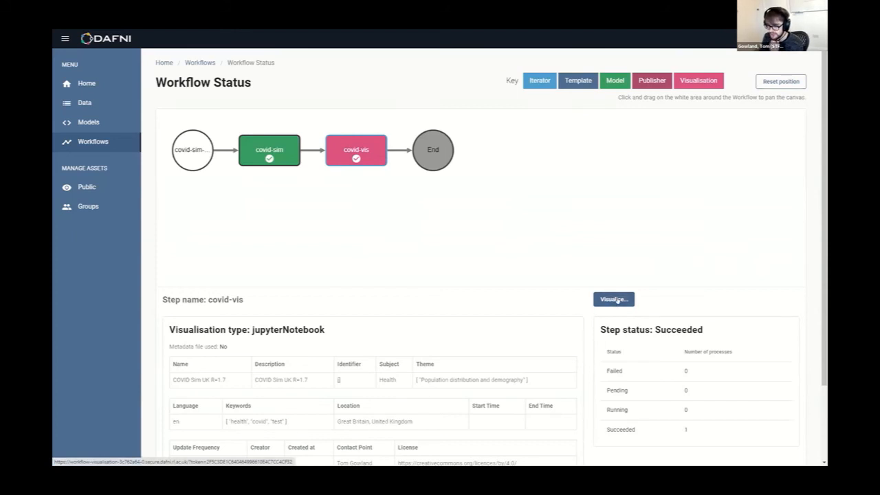
# Step: Visualise the covid-vis step to open PostProcess.ipynb in JupyterLab
pyautogui.click(613, 299)
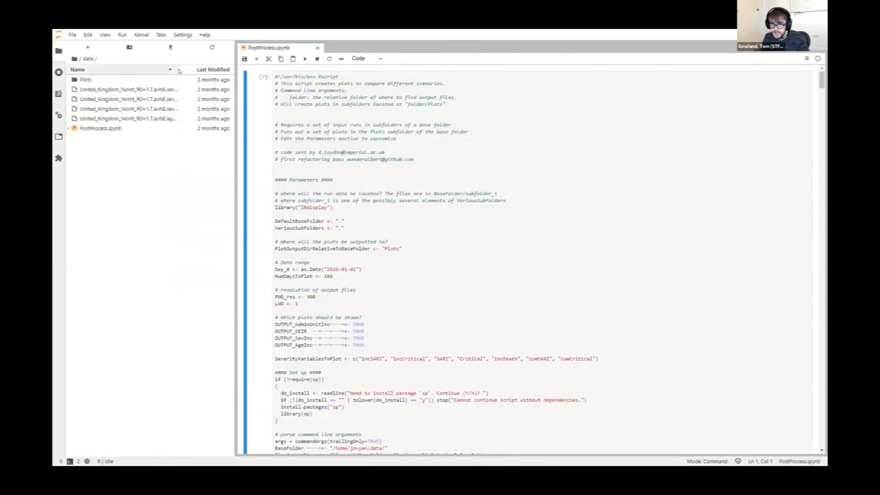
pyautogui.click(127, 89)
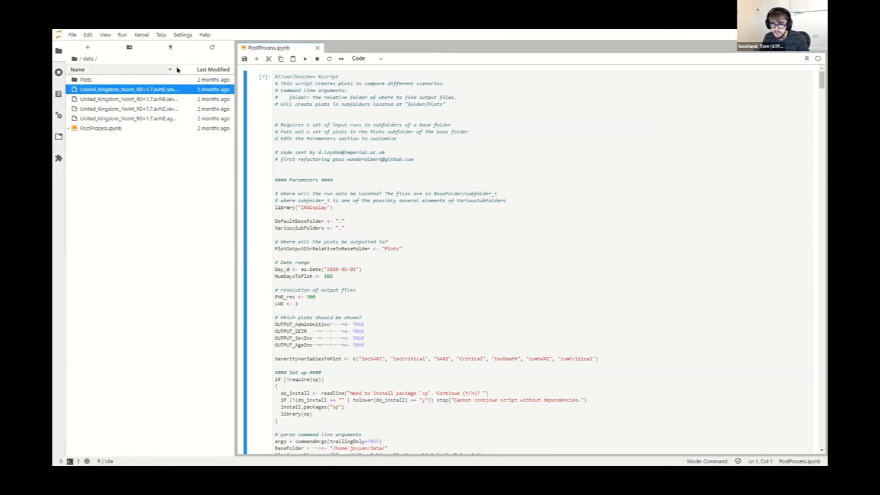
pyautogui.doubleClick(126, 89)
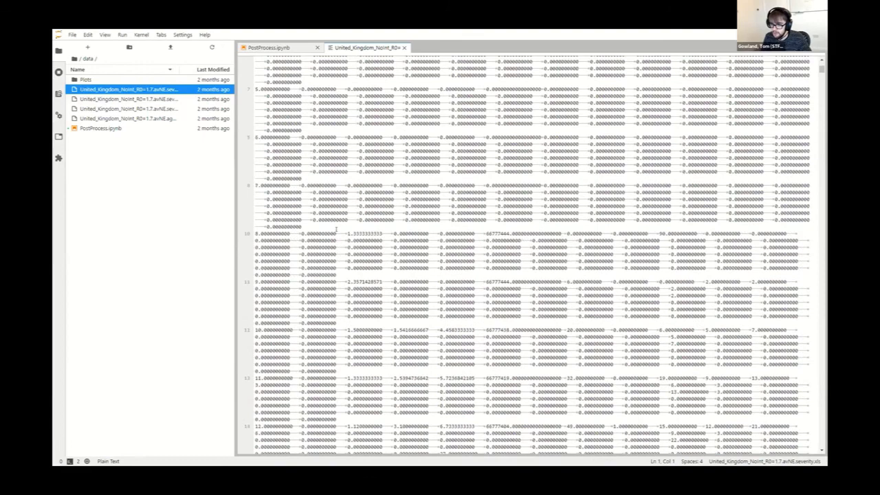
pyautogui.scroll(-3)
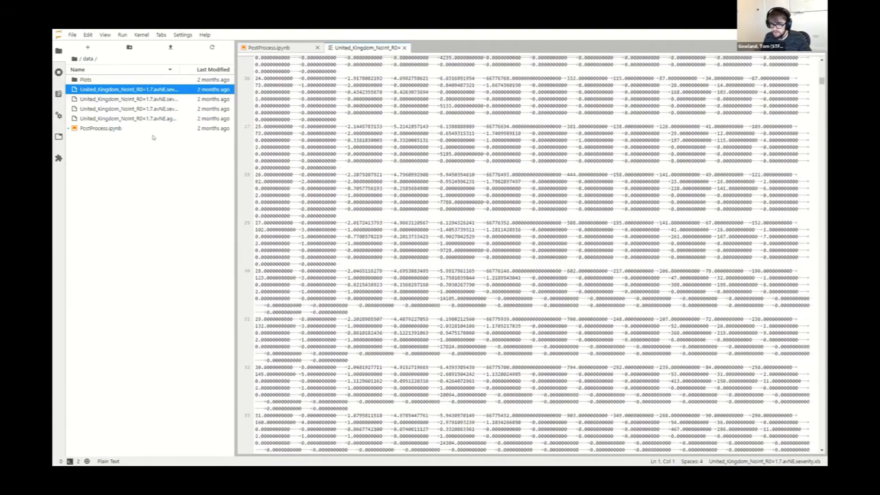
pyautogui.scroll(-3)
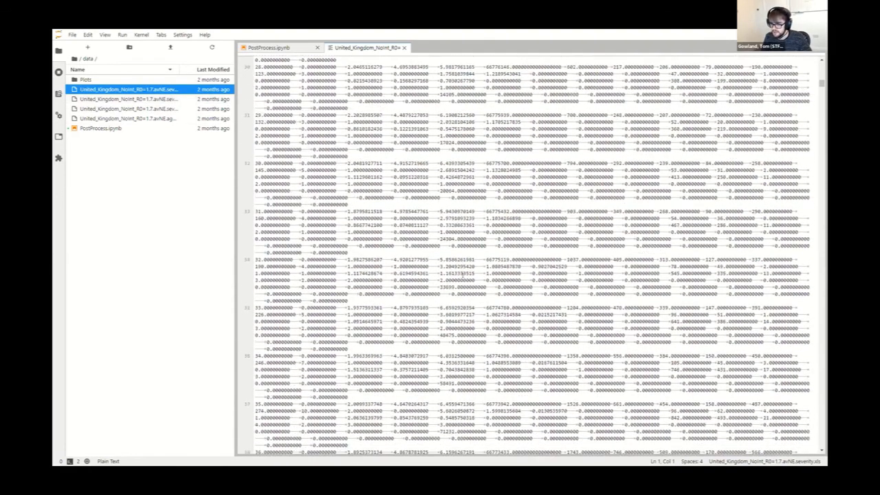
pyautogui.scroll(-3)
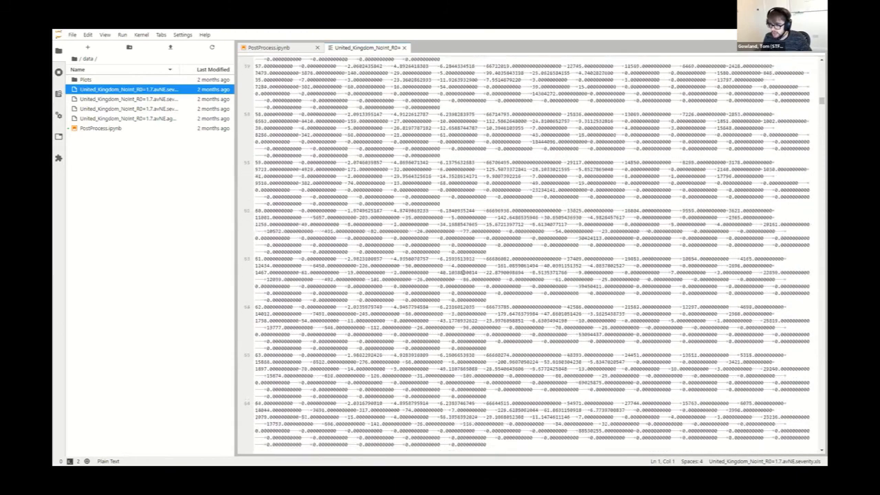
pyautogui.scroll(-3)
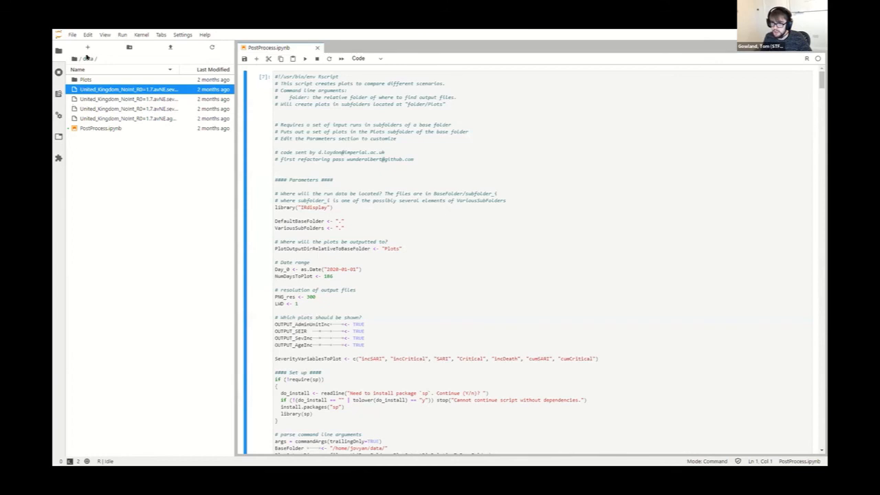
# Step: Run the PostProcess.ipynb R cell and scroll down to its processing output
pyautogui.click(88, 46)
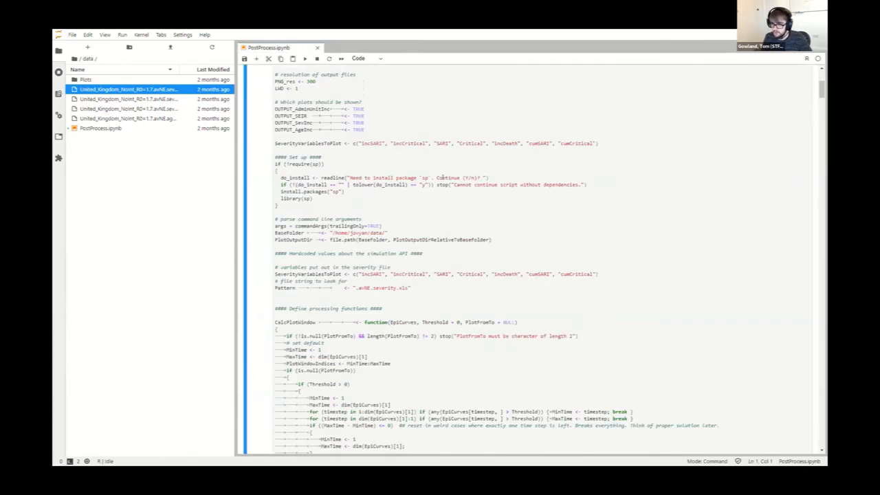
pyautogui.scroll(-3)
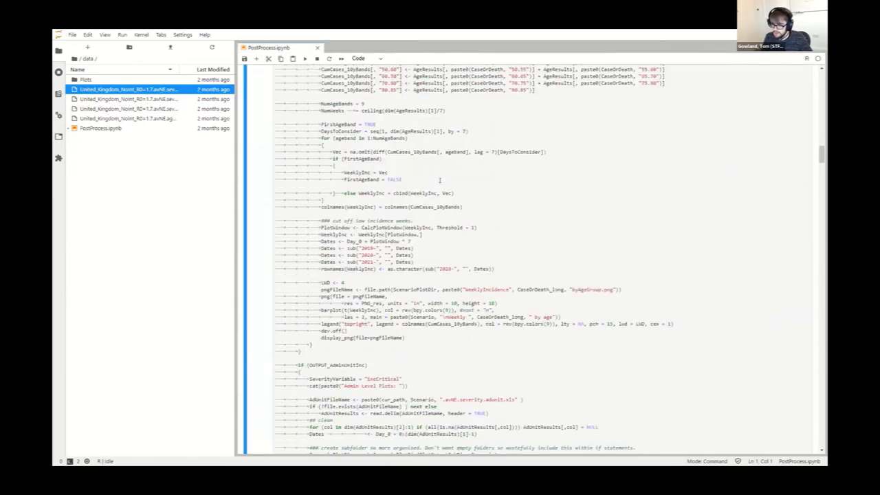
pyautogui.scroll(-3)
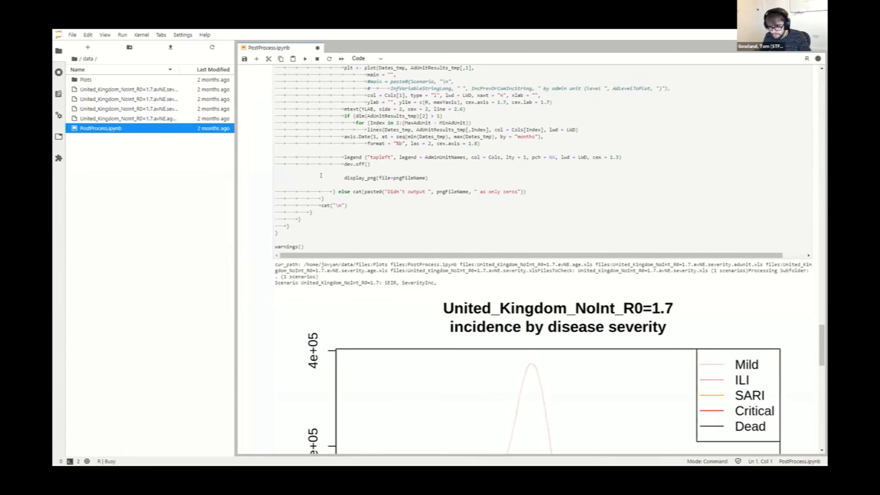
# Step: Scroll through the output plots: weekly cases and deaths by age, regional SARI and critical incidence
pyautogui.scroll(-3)
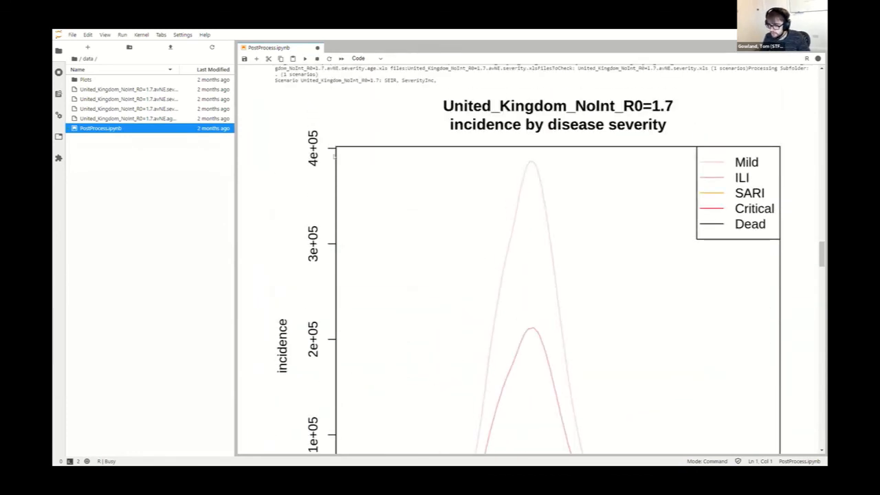
pyautogui.moveTo(488, 150)
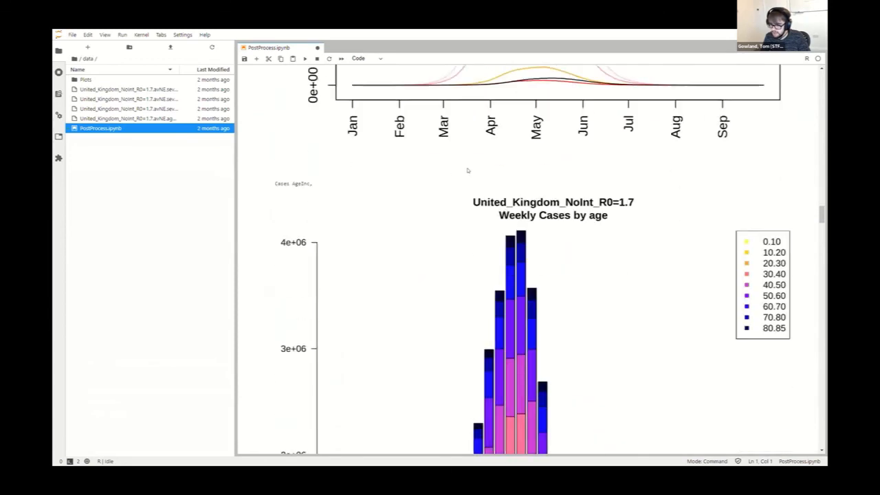
pyautogui.scroll(-3)
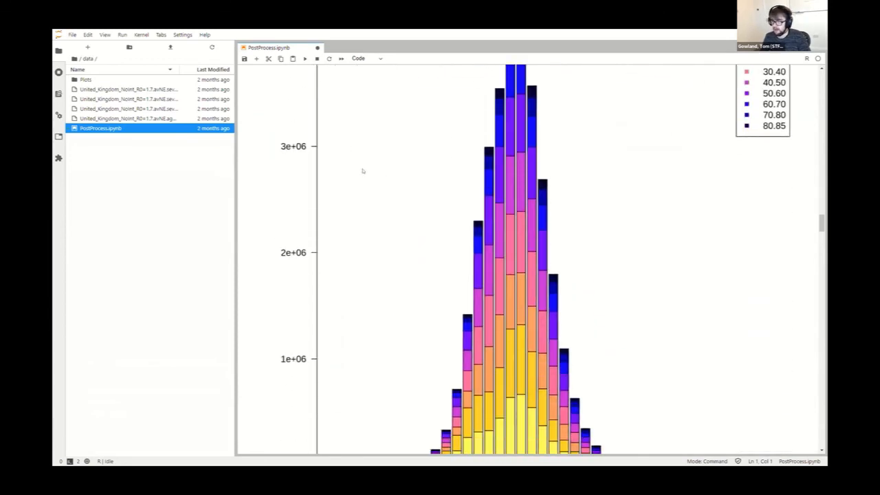
pyautogui.scroll(3)
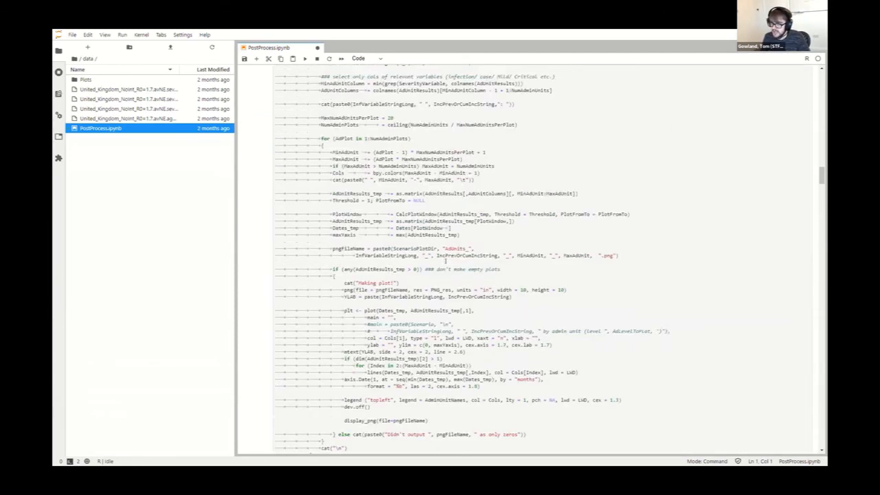
pyautogui.scroll(3)
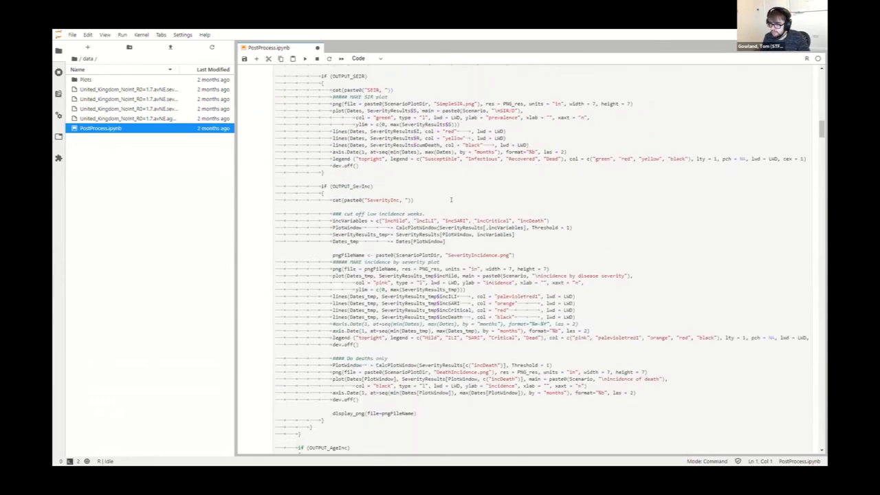
pyautogui.scroll(-3)
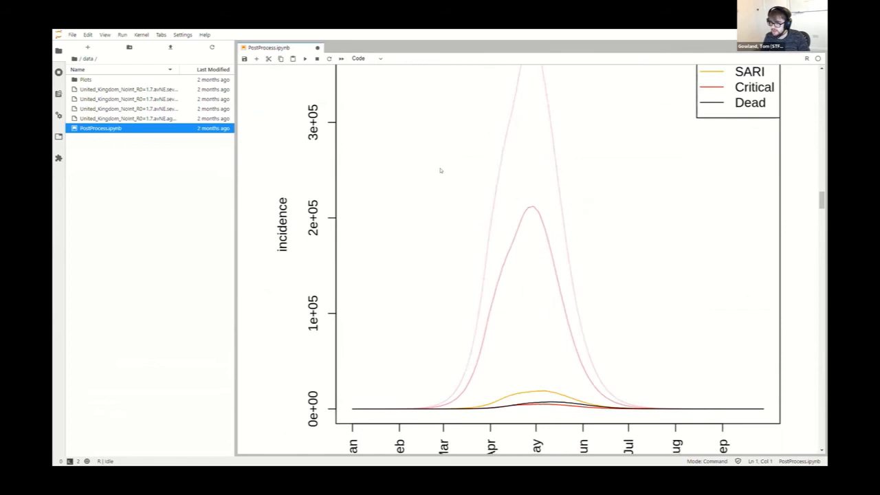
pyautogui.scroll(-3)
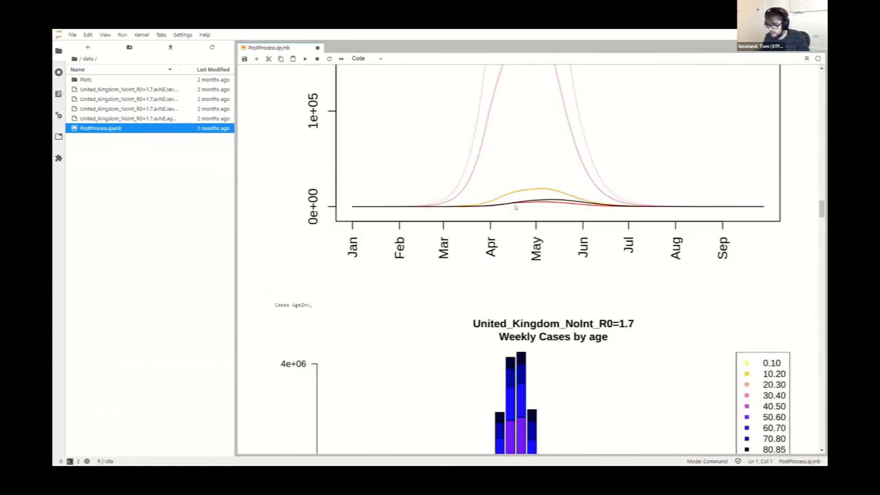
pyautogui.scroll(-3)
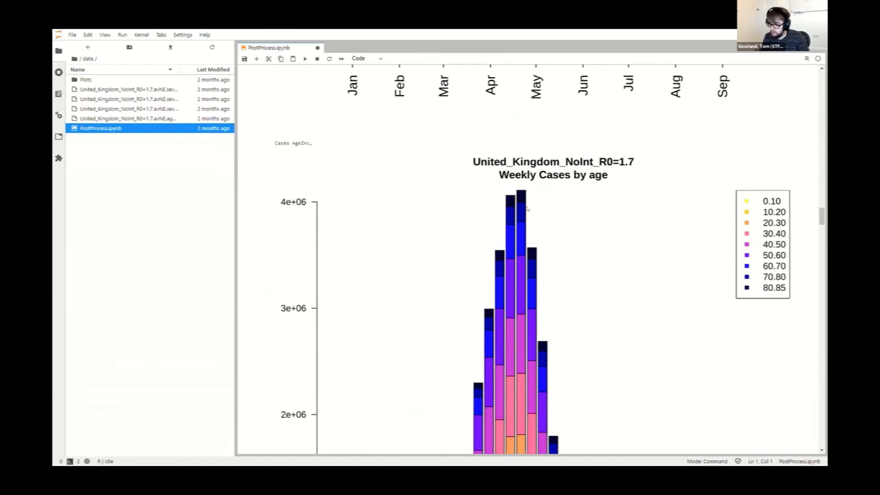
pyautogui.scroll(-3)
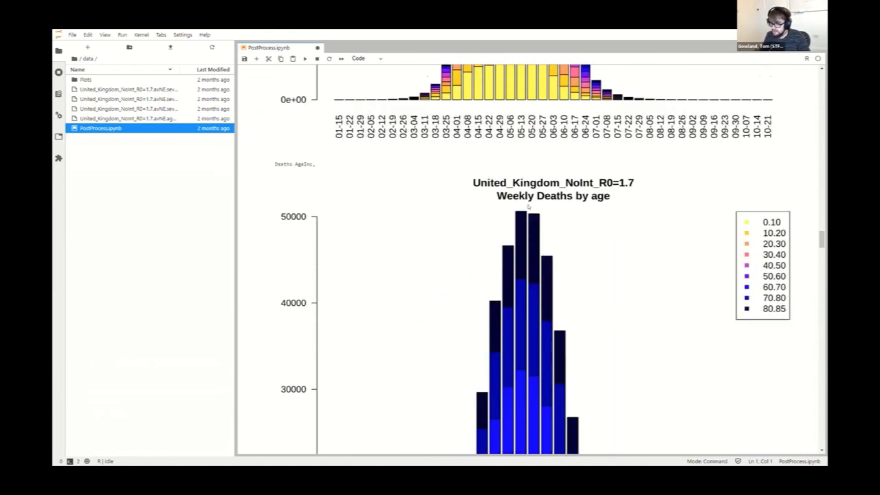
pyautogui.scroll(-3)
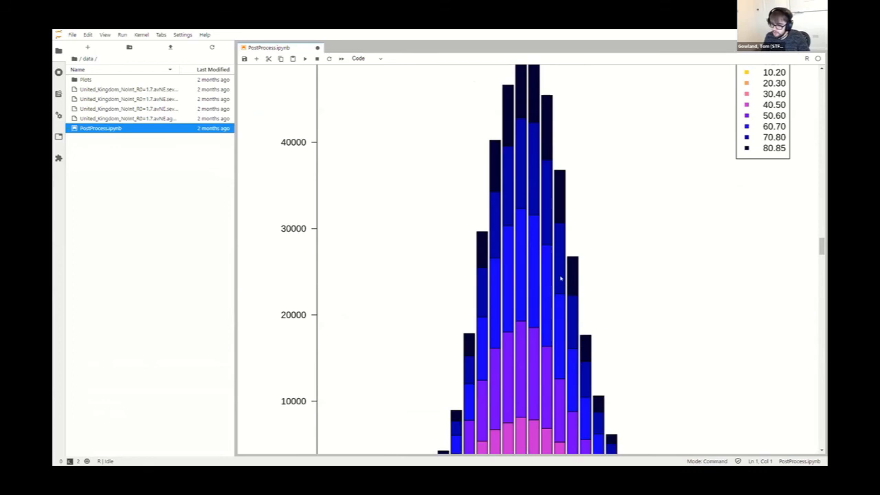
pyautogui.scroll(-3)
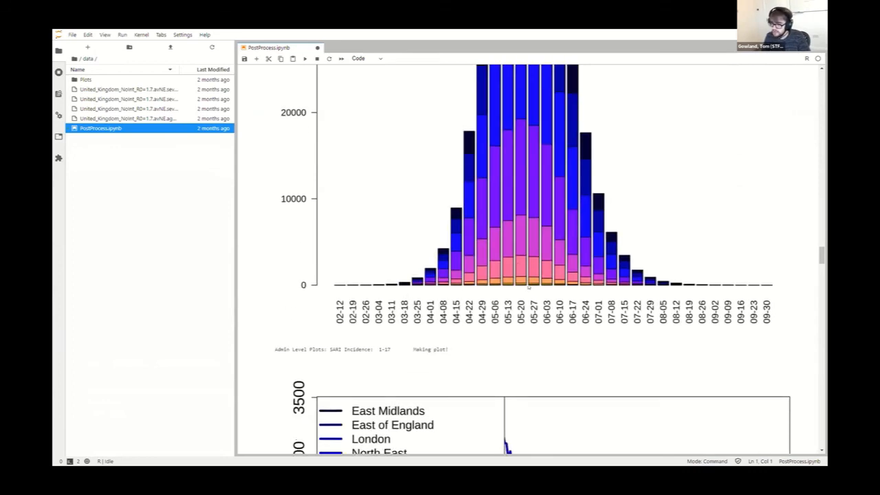
pyautogui.scroll(-3)
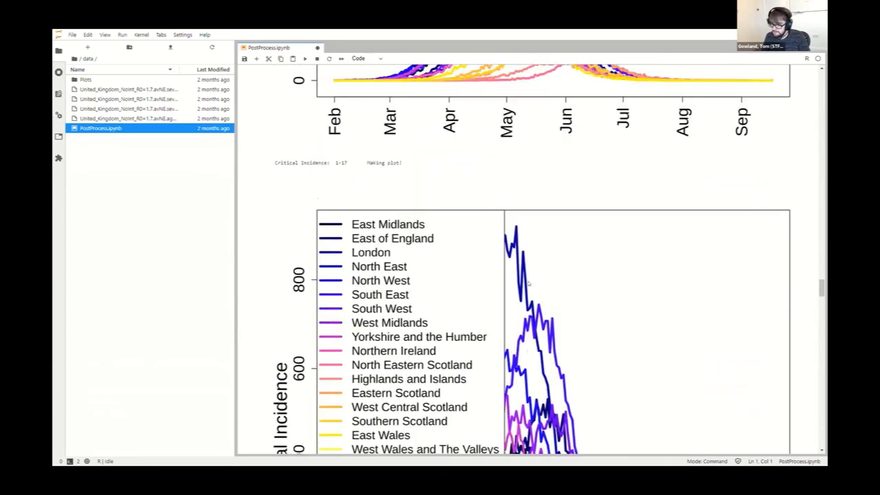
pyautogui.scroll(-3)
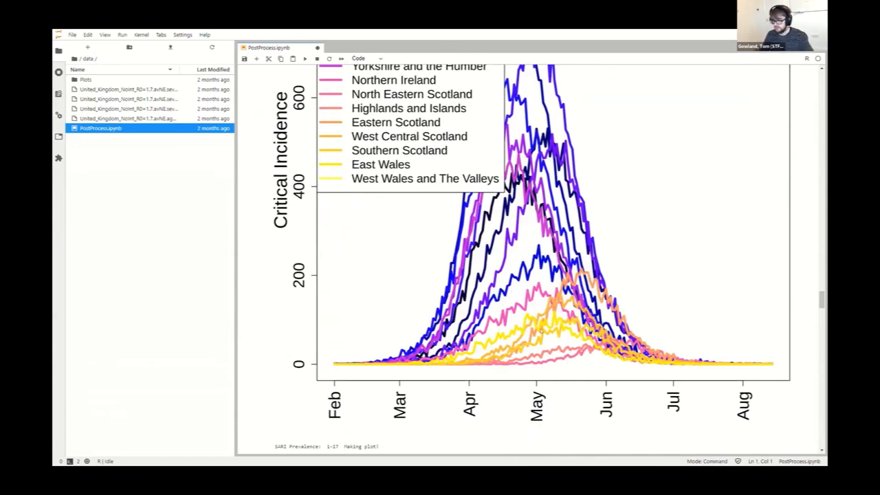
pyautogui.moveTo(93, 327)
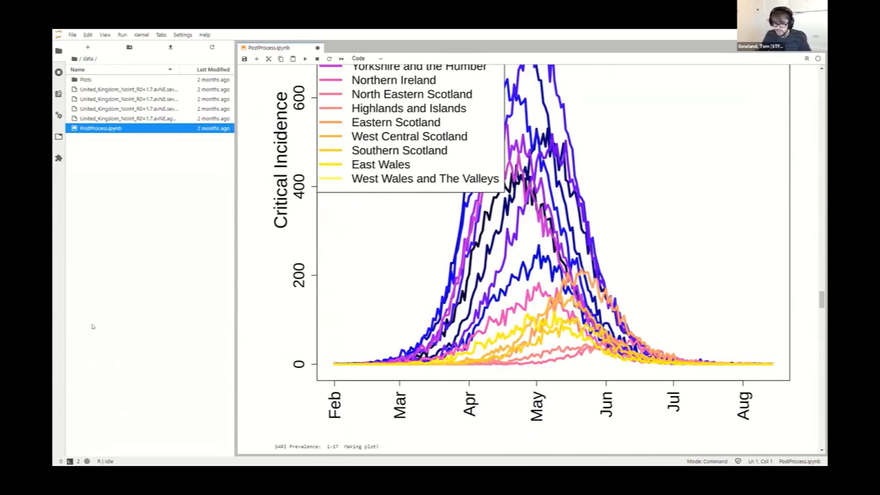